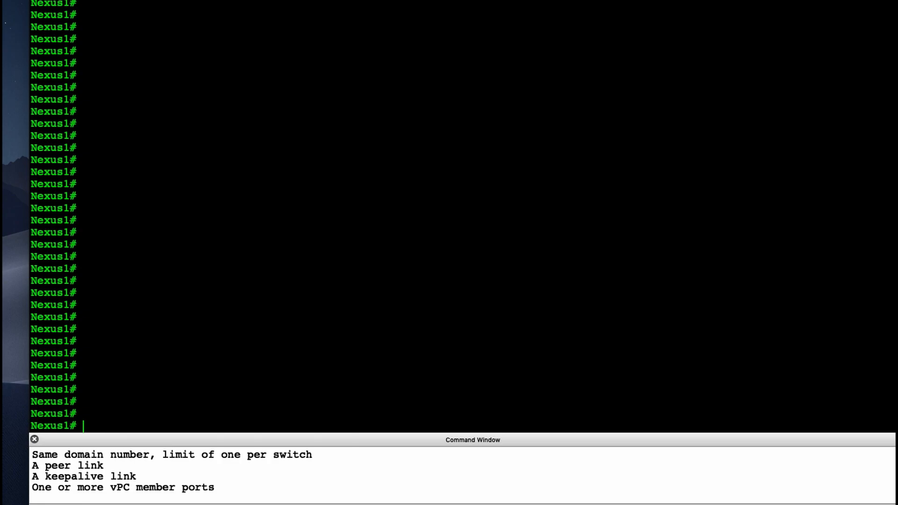
# Step: Enter configuration mode on Nexus1 and enable the vpc and lacp features
pyautogui.write('conf t')
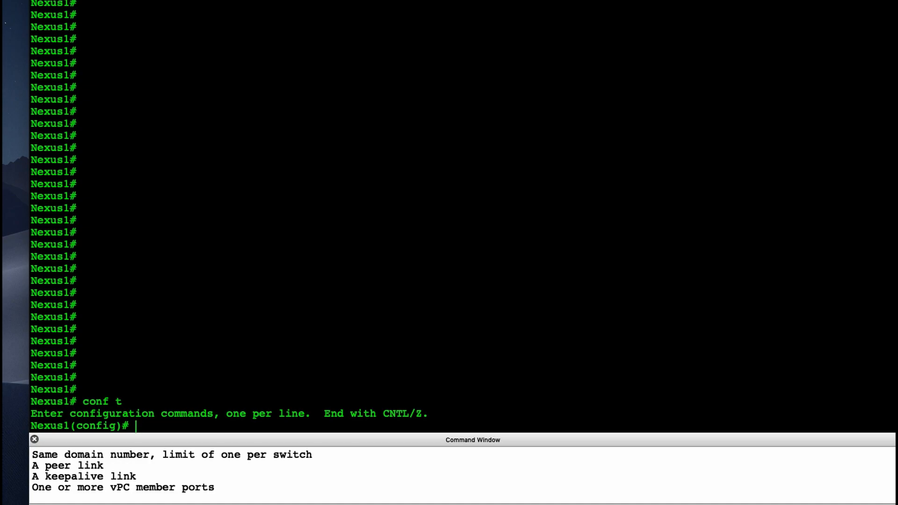
pyautogui.write('feature')
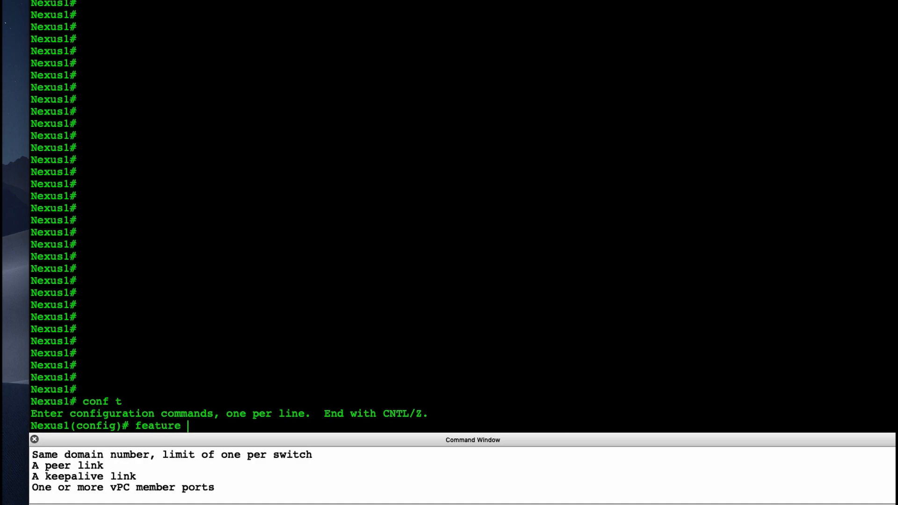
pyautogui.write('vpc')
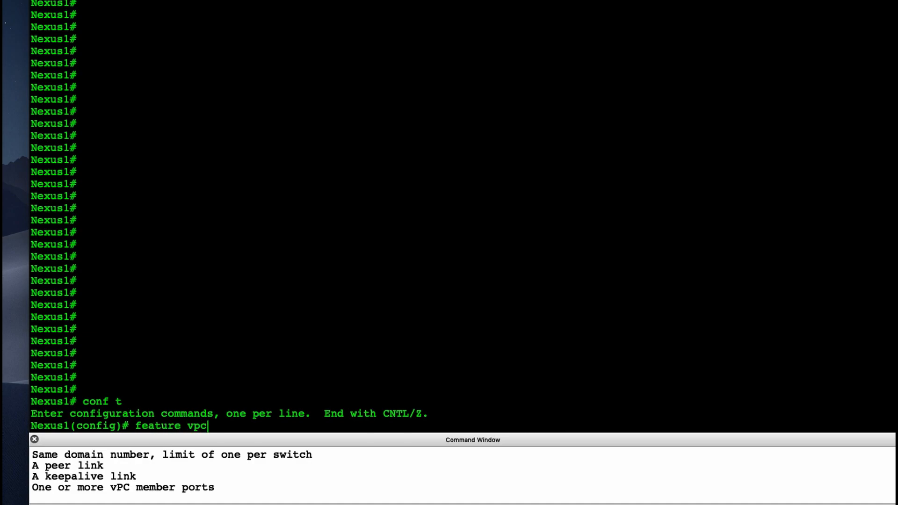
pyautogui.press('enter')
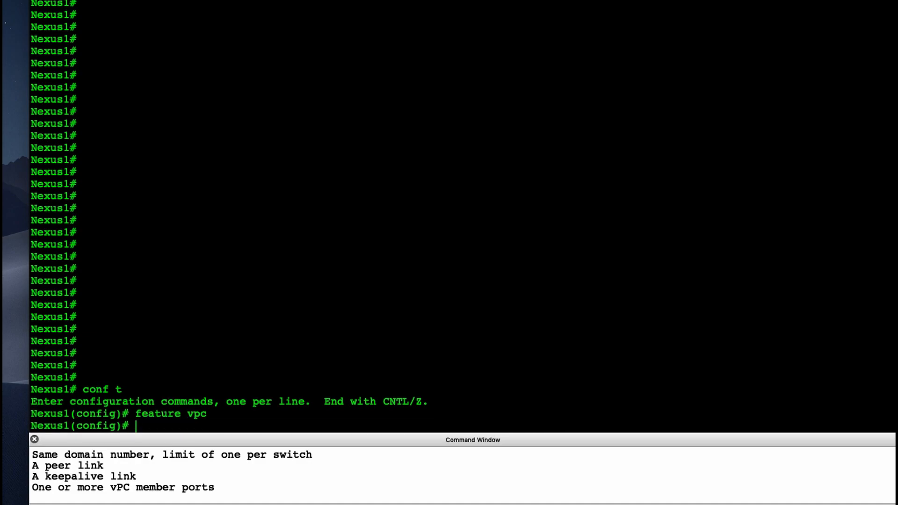
pyautogui.write('feature')
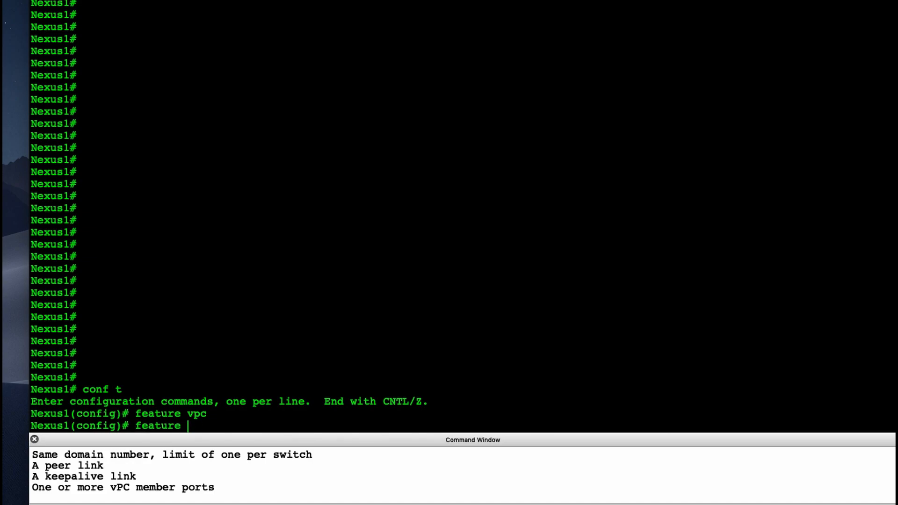
pyautogui.write('lacp')
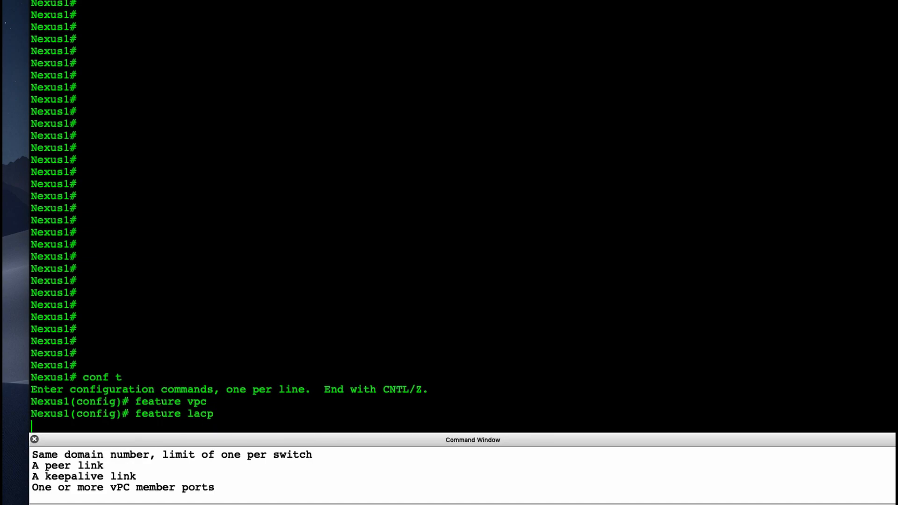
pyautogui.press('enter')
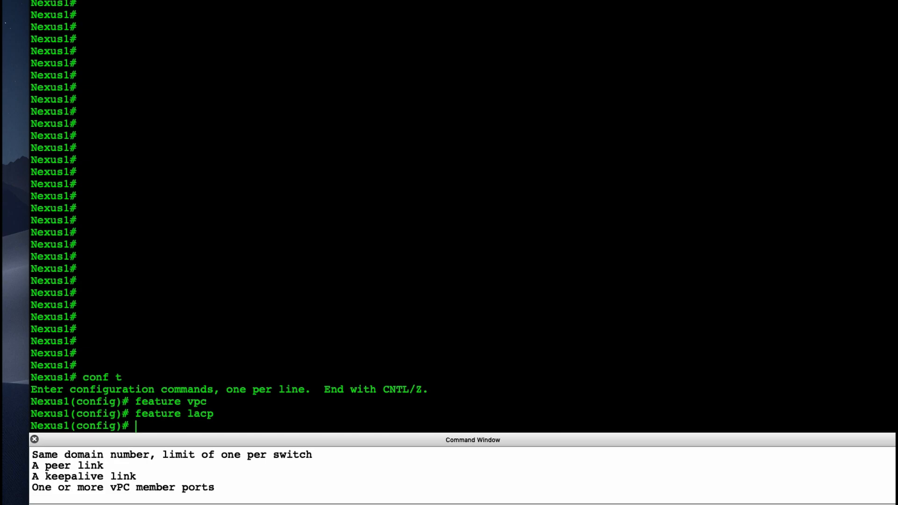
# Step: Create vPC domain 1 on Nexus1 and enter its configuration
pyautogui.write('v')
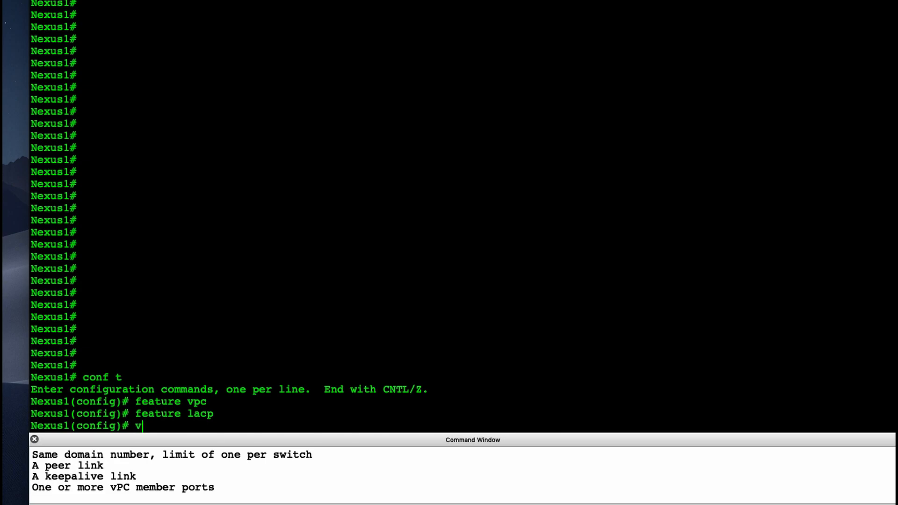
pyautogui.write('pc d')
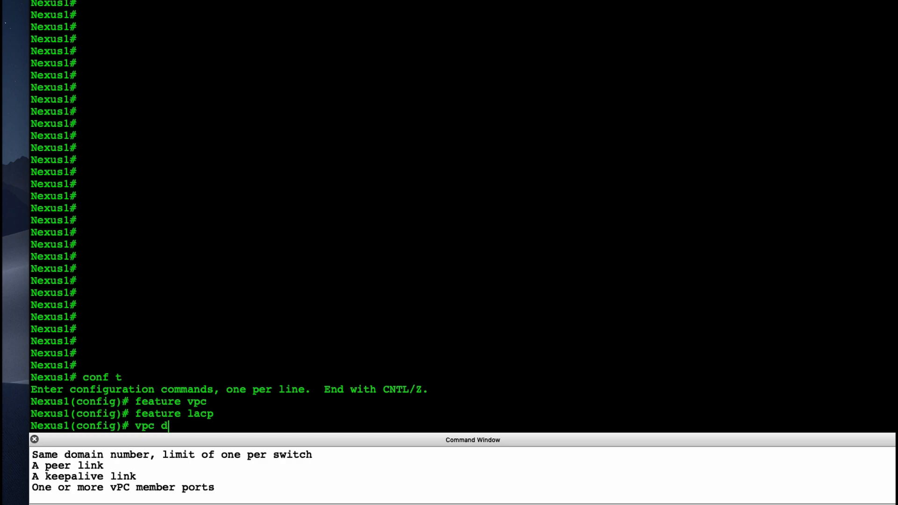
pyautogui.write('vp')
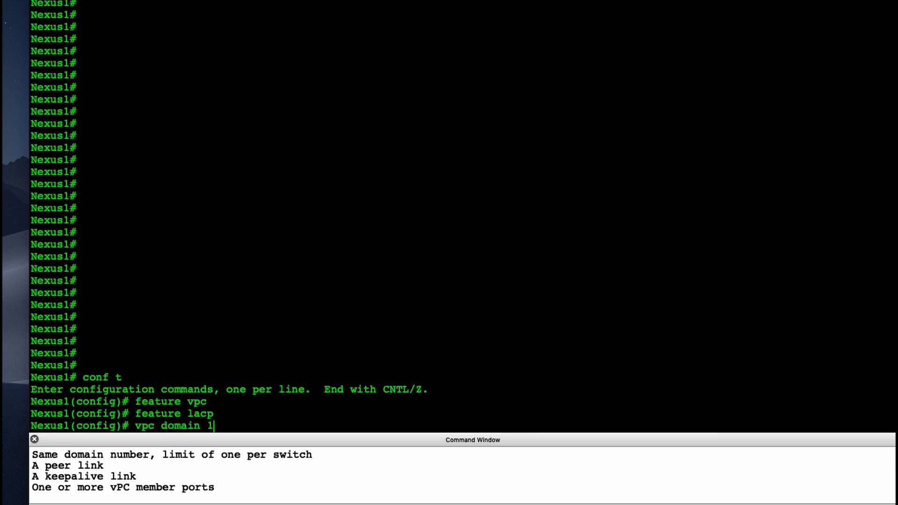
pyautogui.press('enter')
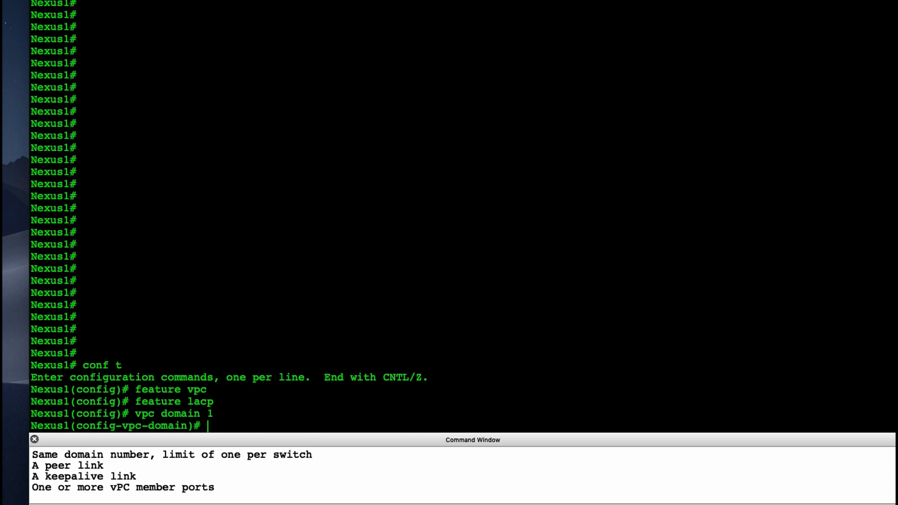
# Step: Set the peer-keepalive destination to 192.168.1.185
pyautogui.write('pee')
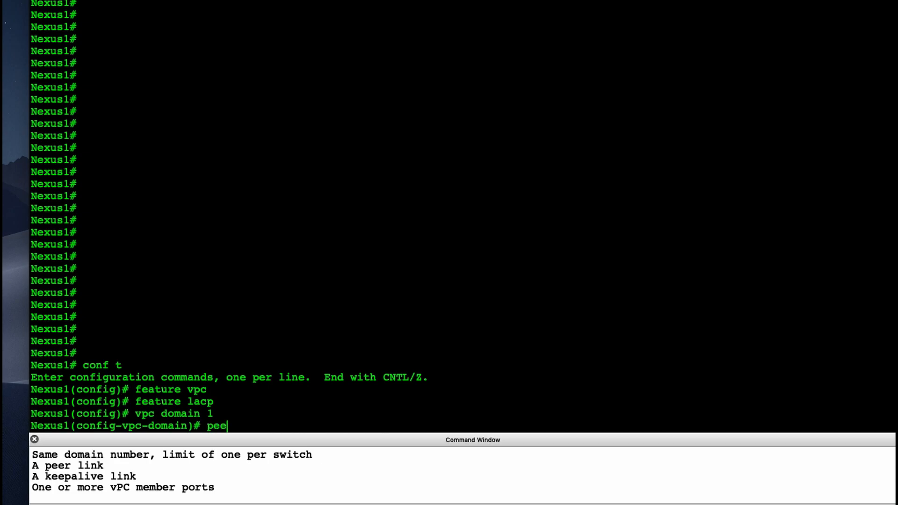
pyautogui.write('r-')
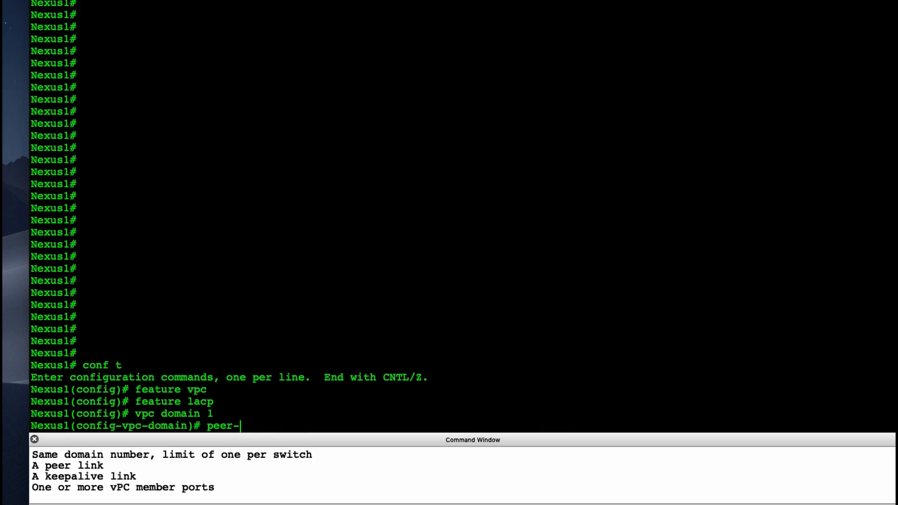
pyautogui.write('keepalive')
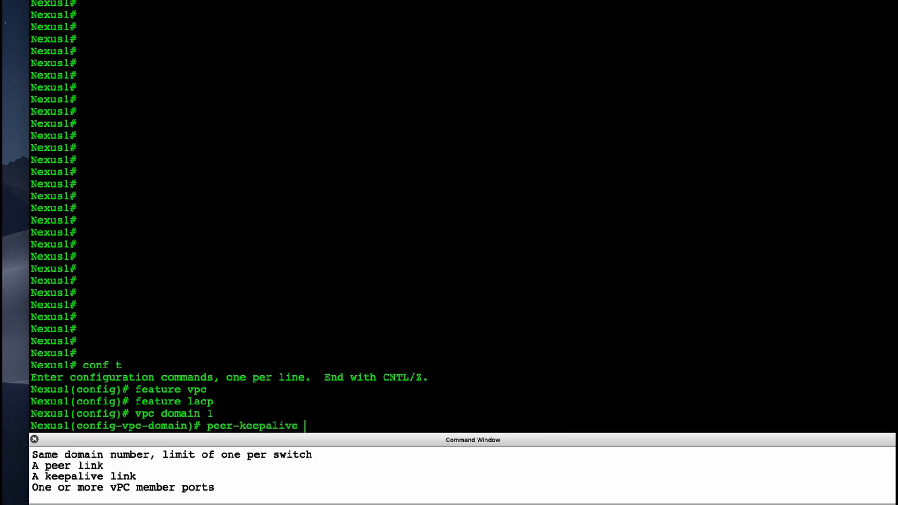
pyautogui.write('destinatio')
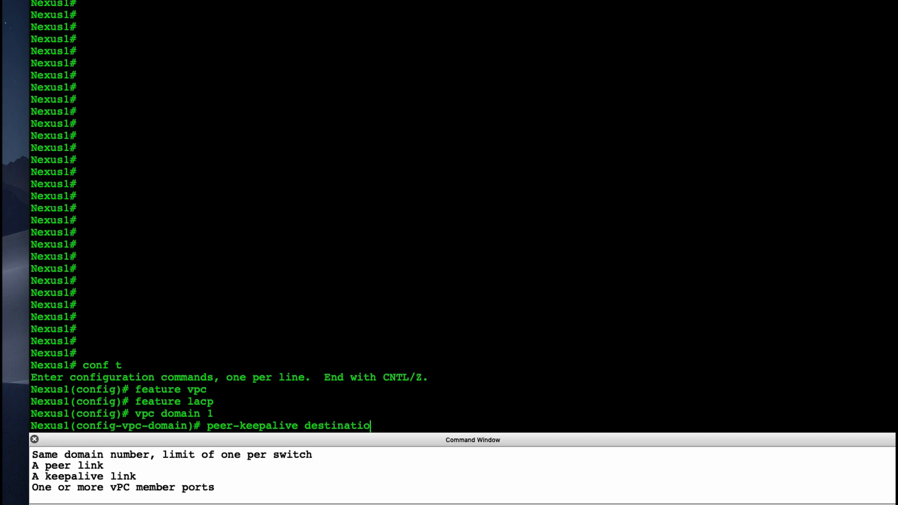
pyautogui.write('n')
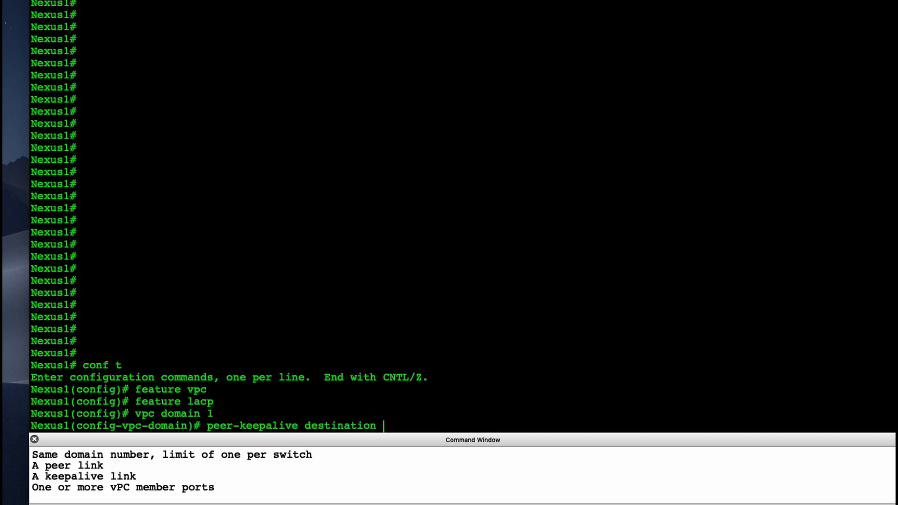
pyautogui.write('192.168.')
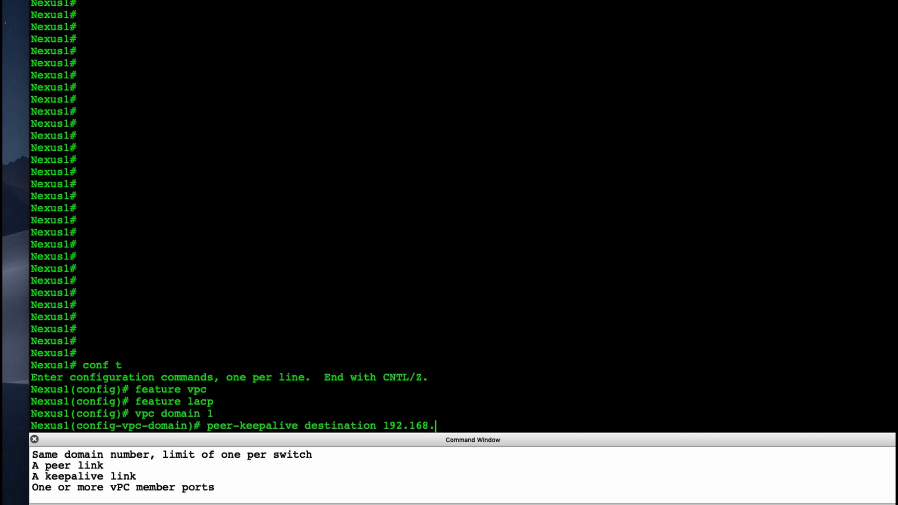
pyautogui.write('1.185')
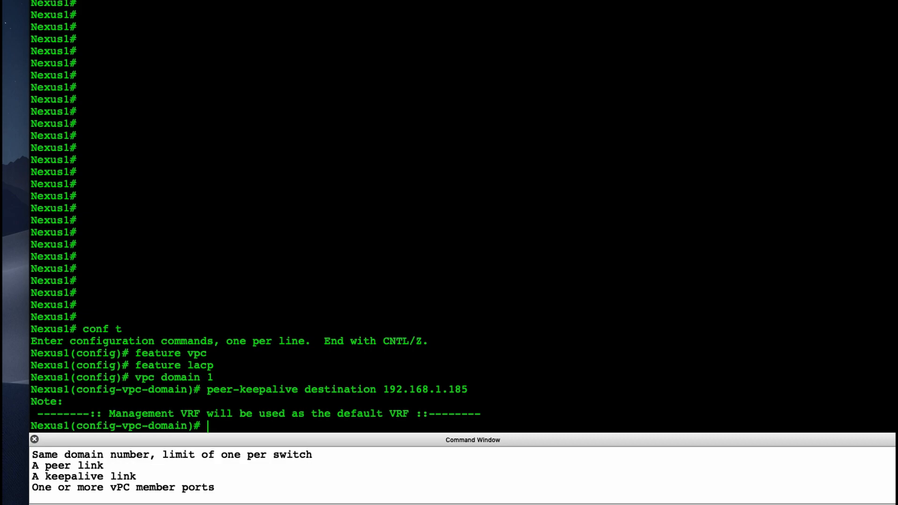
# Step: Put interfaces e1/17-18 into channel-group 1 in LACP active mode
pyautogui.write('int e')
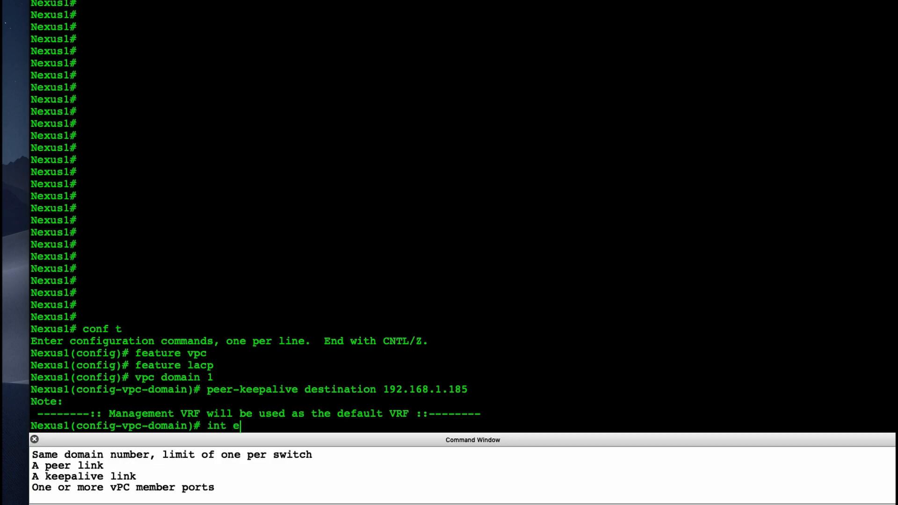
pyautogui.write('1')
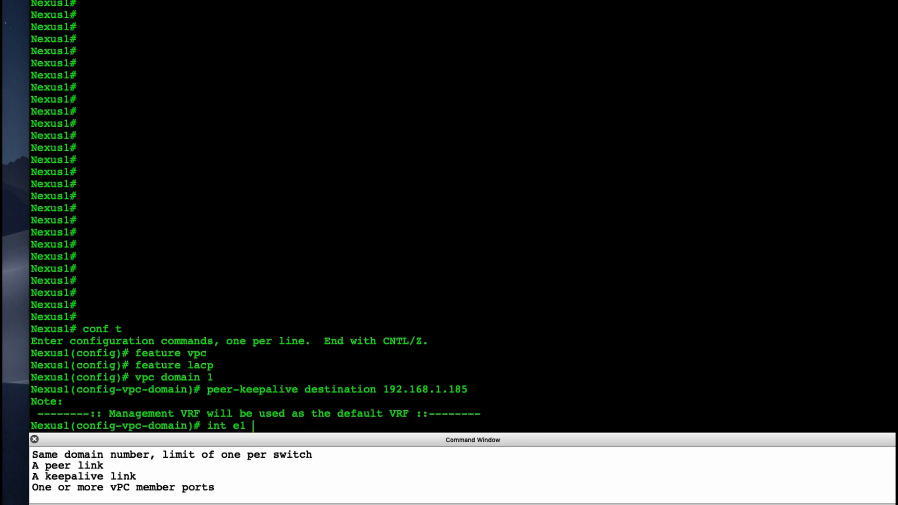
pyautogui.press('BackSpace')
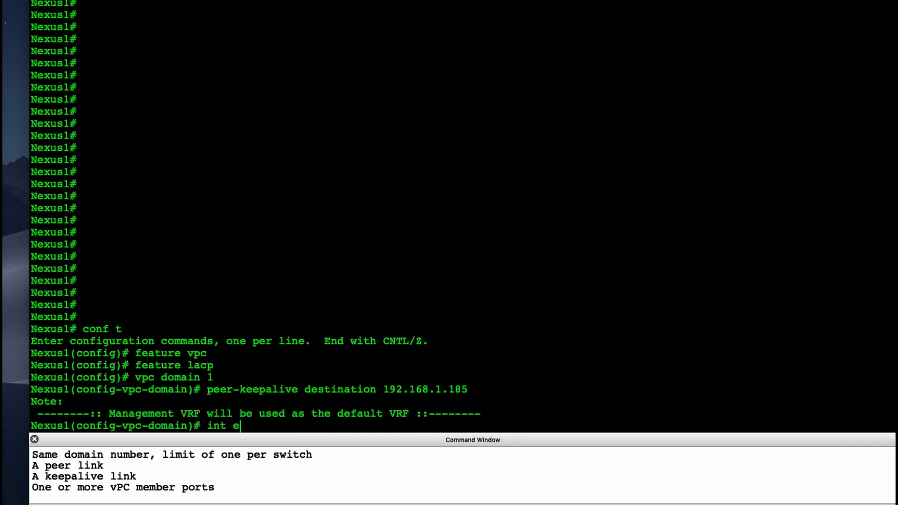
pyautogui.write('1/17-18')
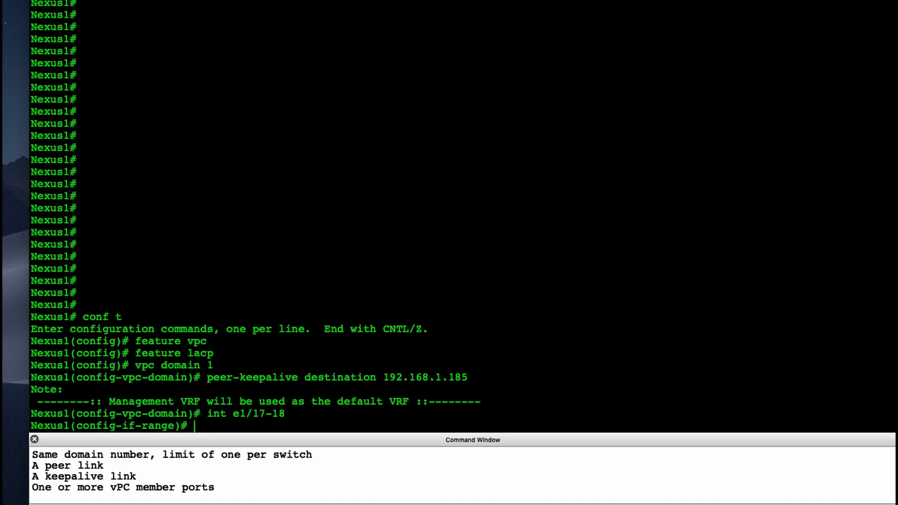
pyautogui.write('channel')
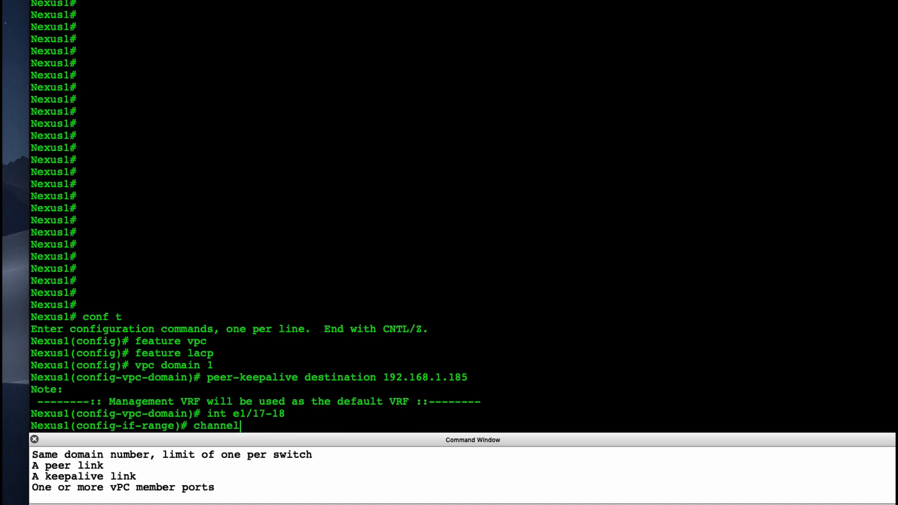
pyautogui.write('-grop')
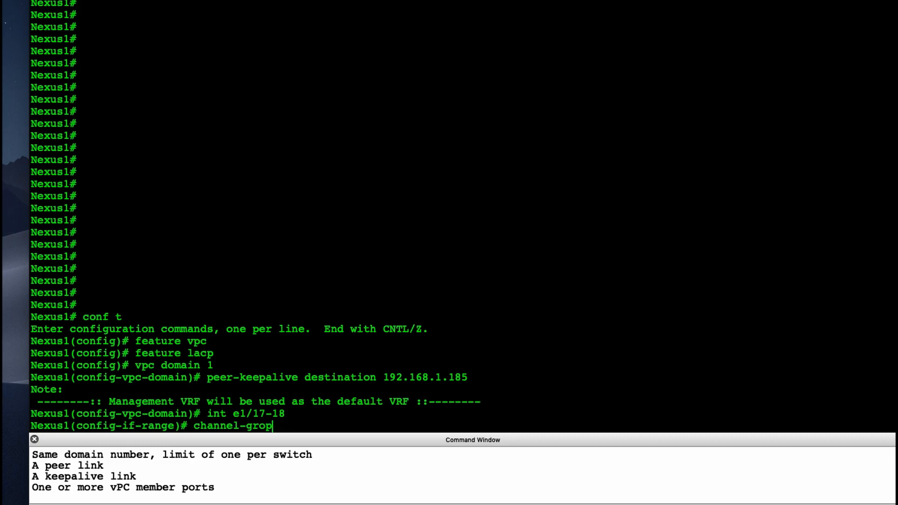
pyautogui.write('up')
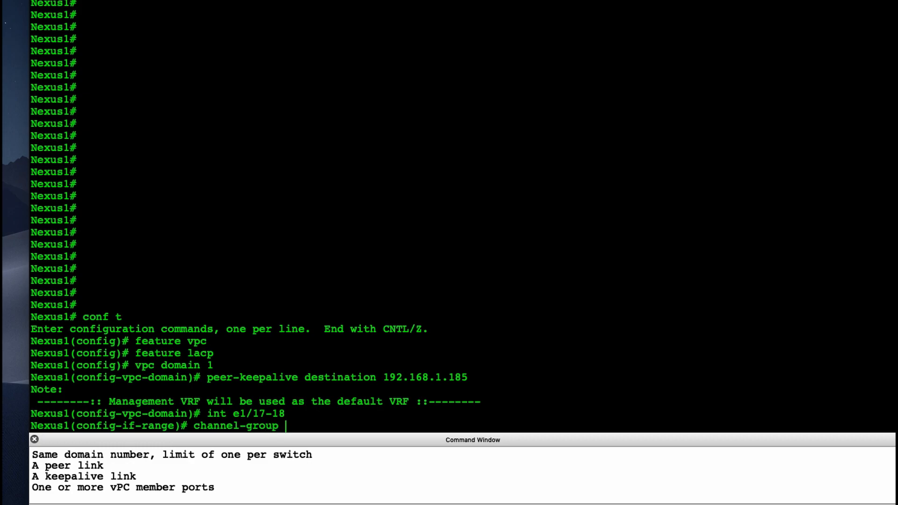
pyautogui.write('1 mode active')
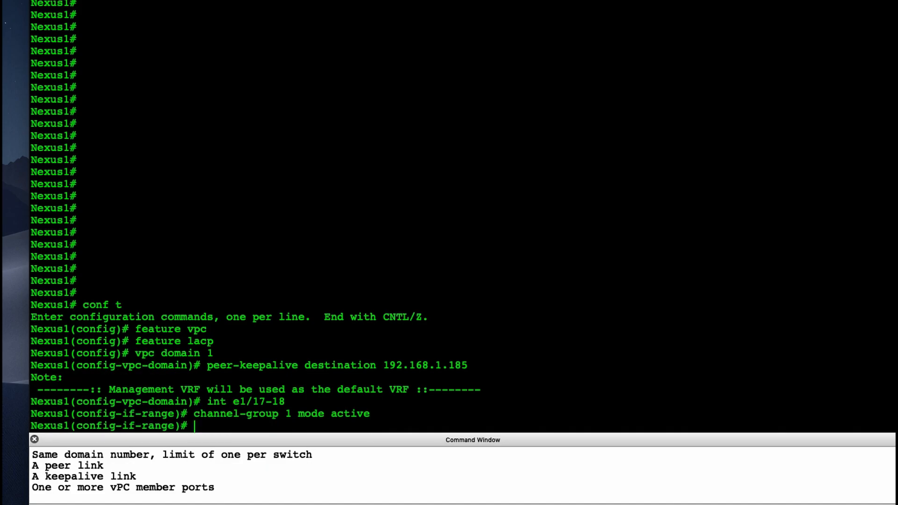
# Step: Make port-channel 1 a switchport in trunk mode
pyautogui.write('int')
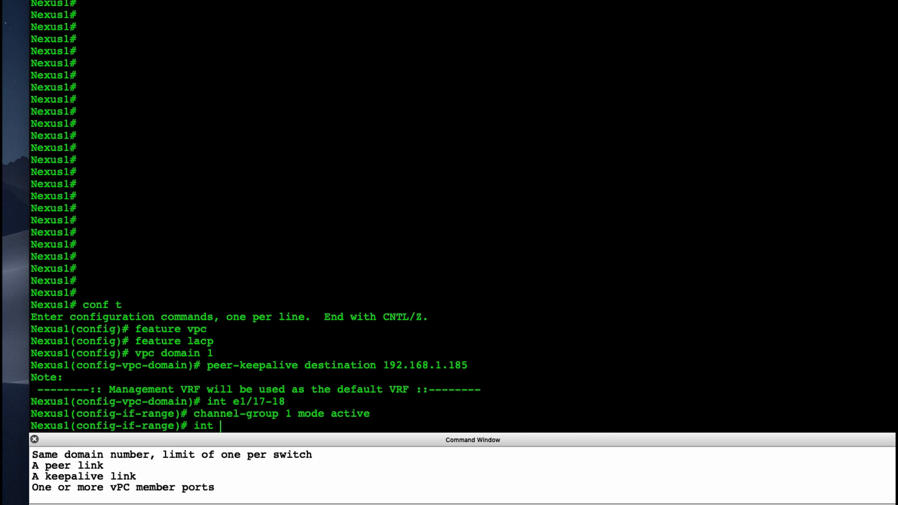
pyautogui.write('po 1')
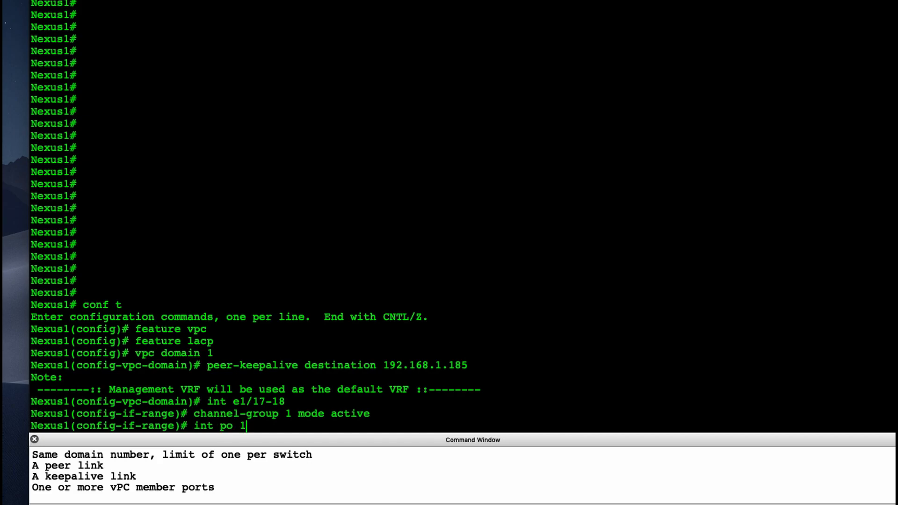
pyautogui.write('switchport')
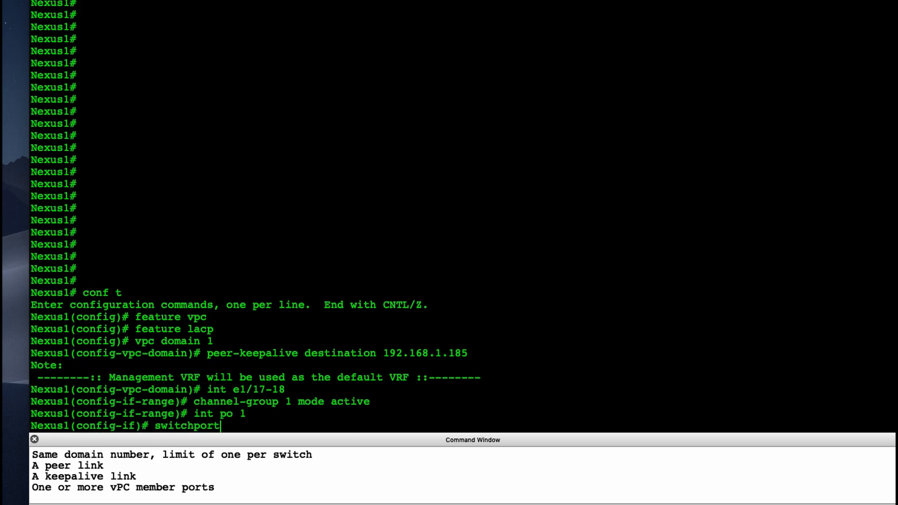
pyautogui.press('enter')
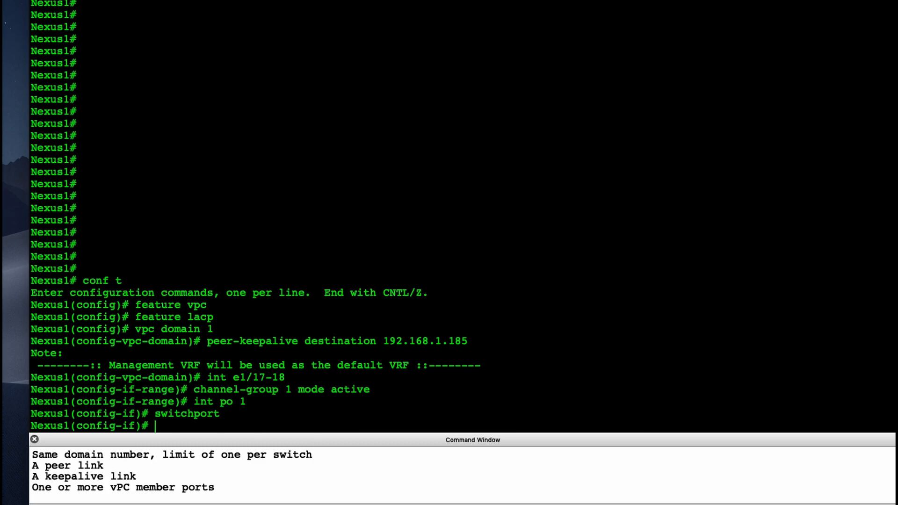
pyautogui.write('switchport')
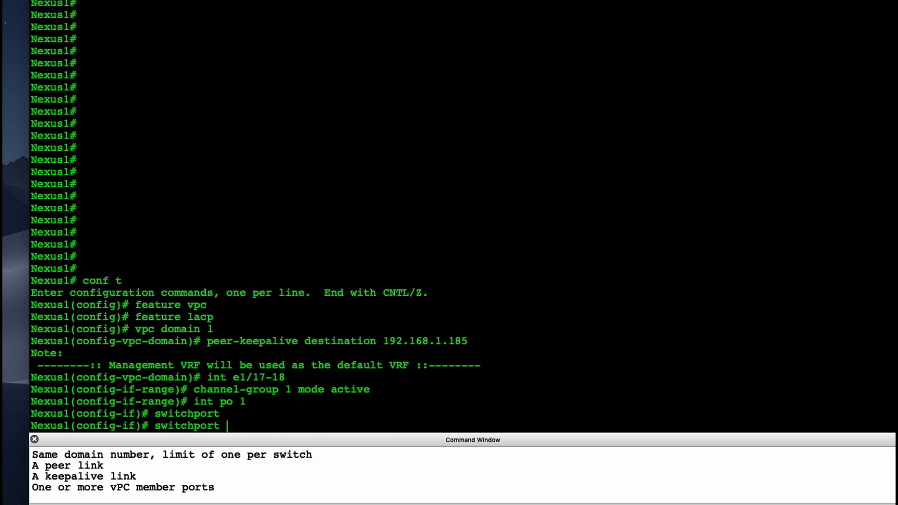
pyautogui.write('mode trunk')
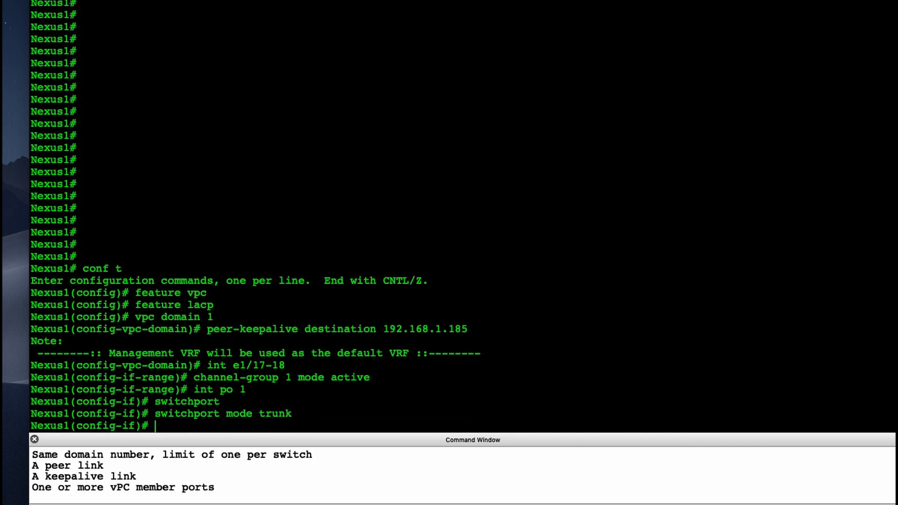
# Step: Designate port-channel 1 as the vPC peer-link and leave configuration mode
pyautogui.write('vpc')
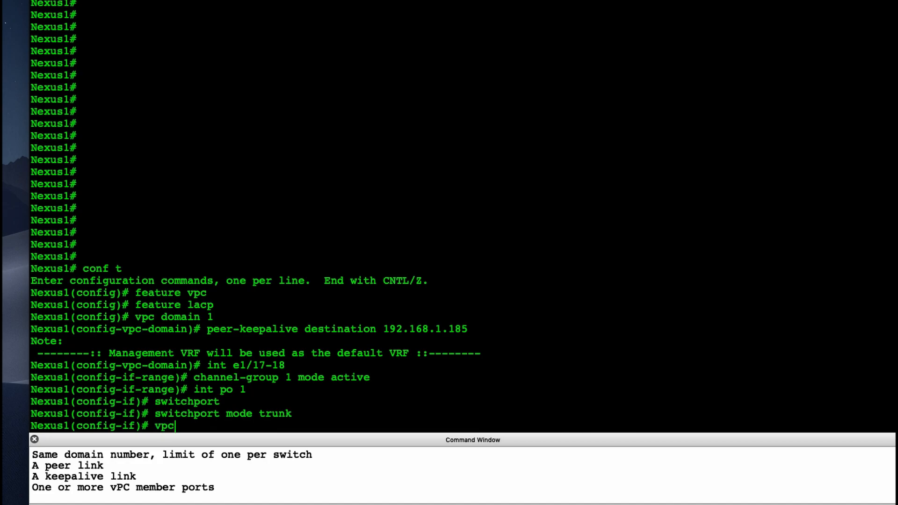
pyautogui.write('pe')
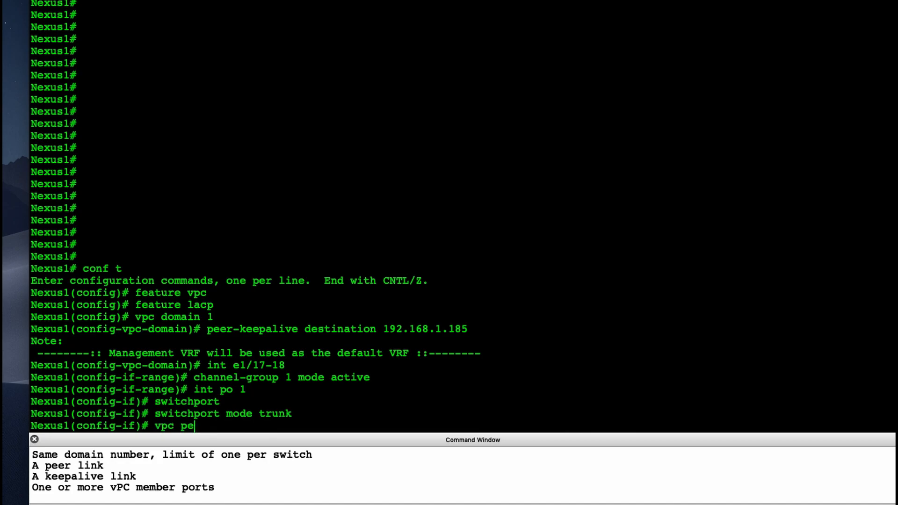
pyautogui.write('er-link')
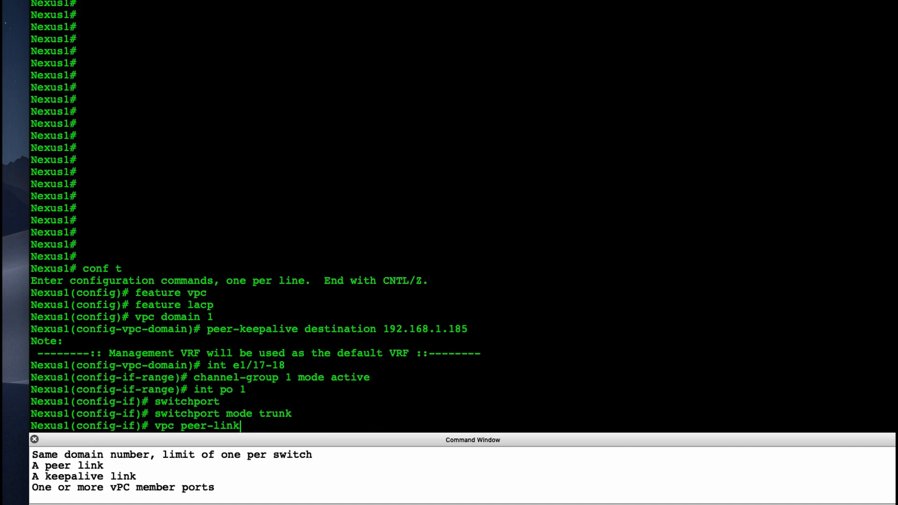
pyautogui.press('enter')
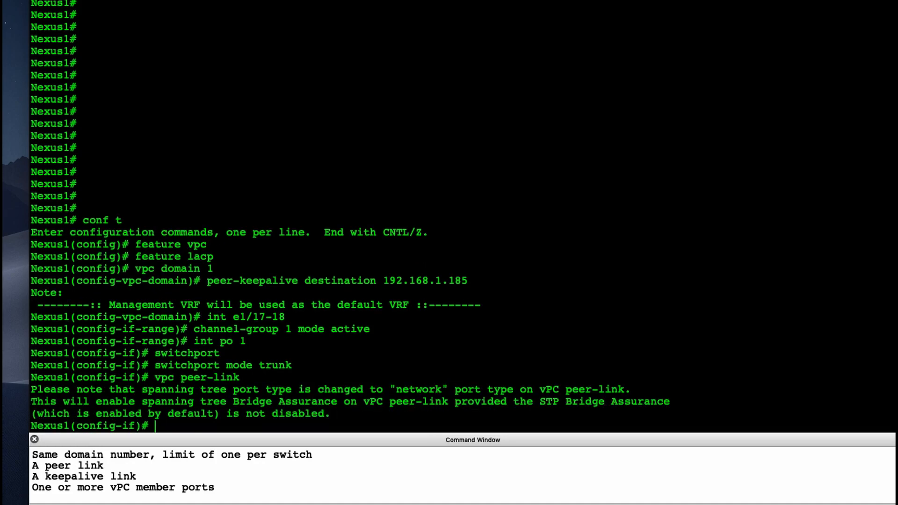
pyautogui.write('end')
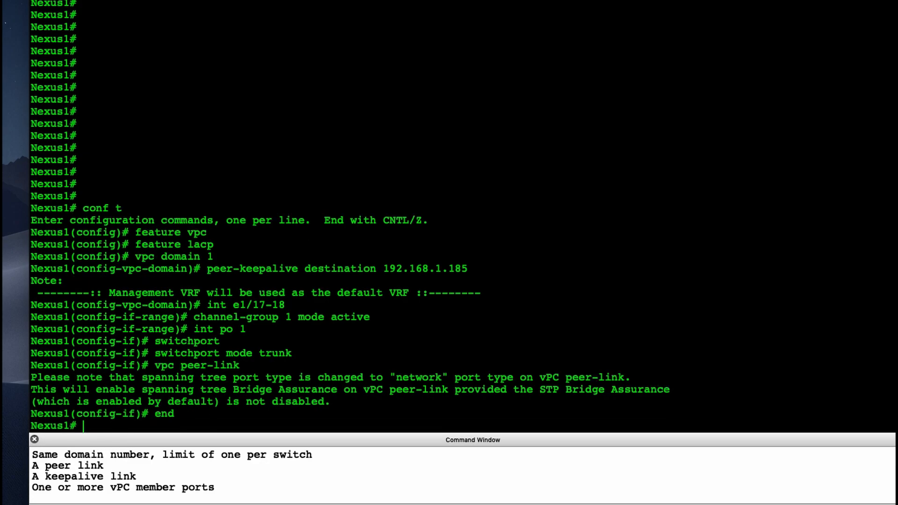
# Step: Run 'show port-channel summary' on Nexus1 listing Po1 with Eth1/17 and Eth1/18
pyautogui.write('show')
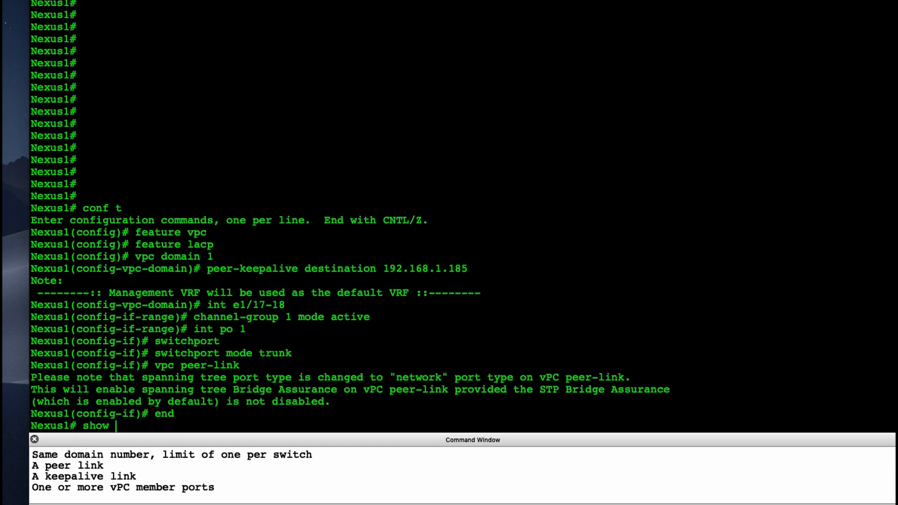
pyautogui.write('port-')
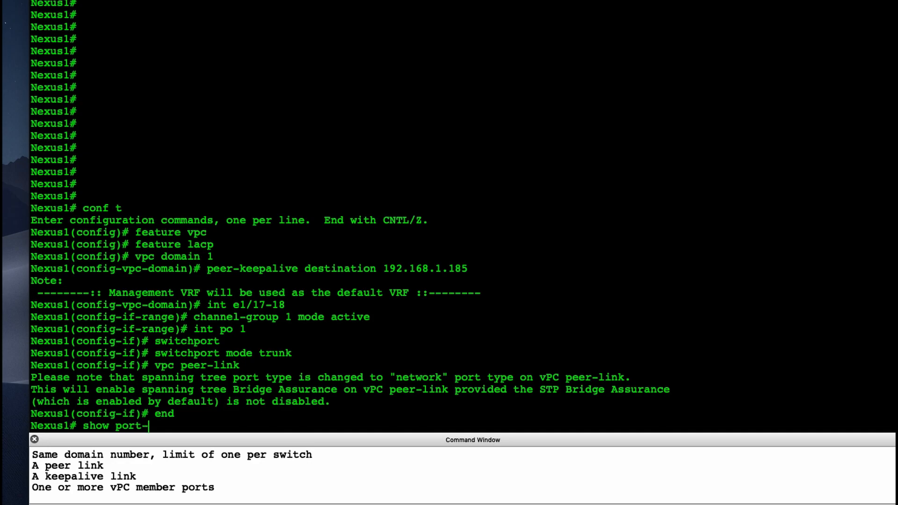
pyautogui.write('channel')
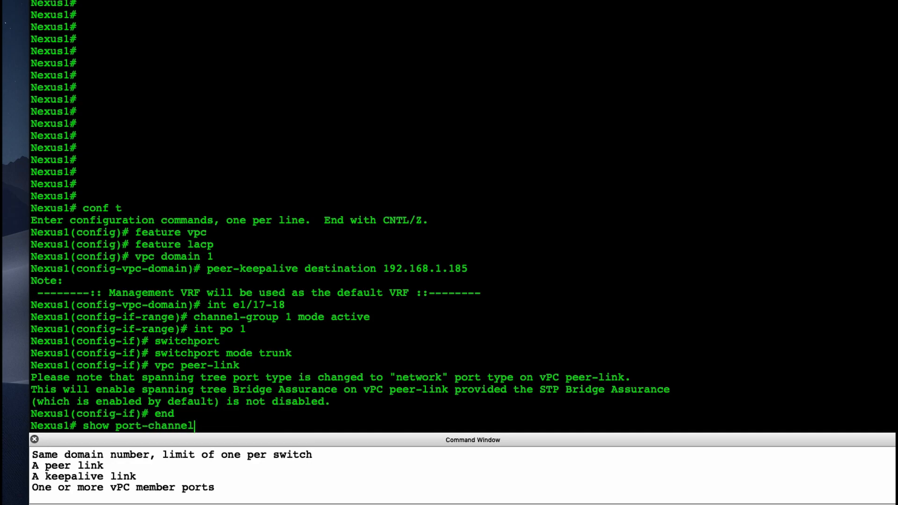
pyautogui.write('summar')
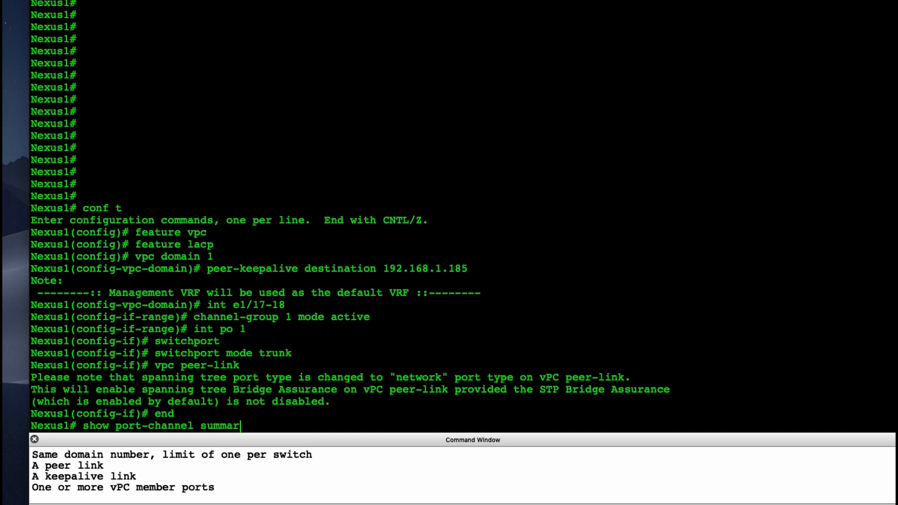
pyautogui.write('y')
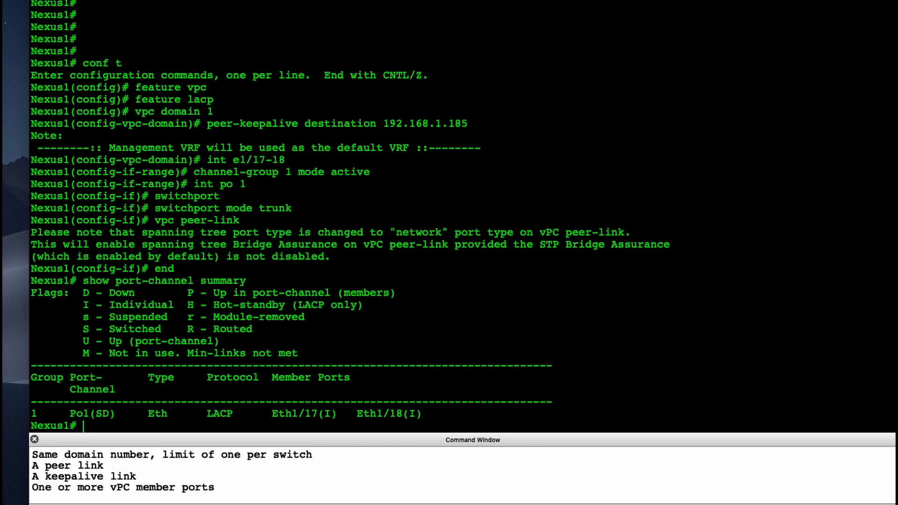
pyautogui.write('show vp')
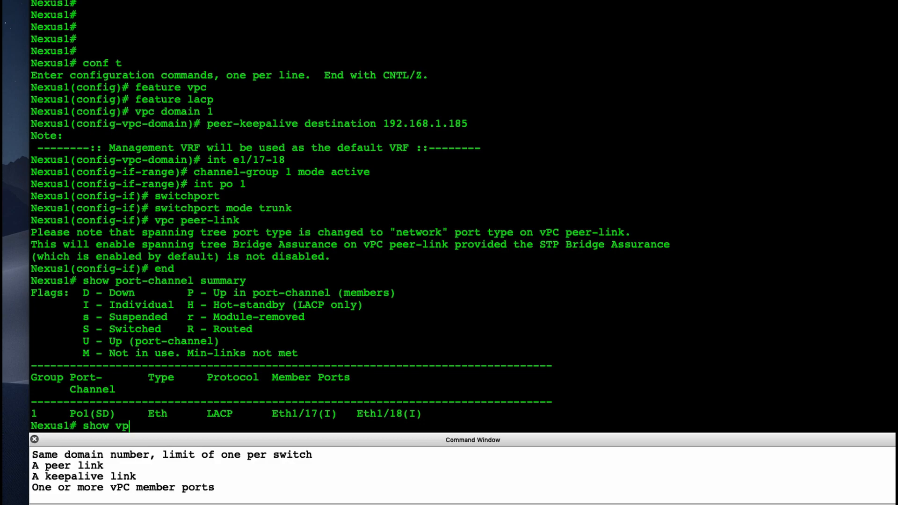
# Step: Run 'show vpc peer-keepalive' and highlight the Suspended keep-alive status
pyautogui.write('c')
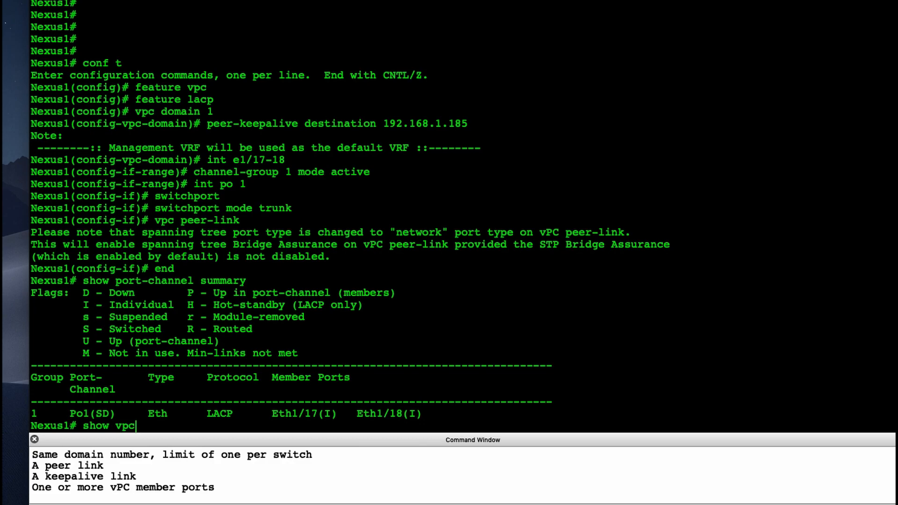
pyautogui.write('peer')
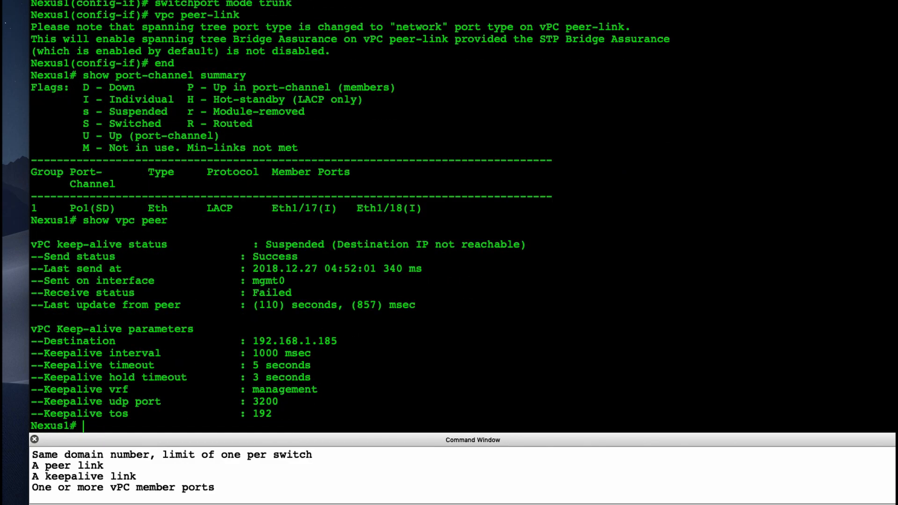
pyautogui.moveTo(279, 261)
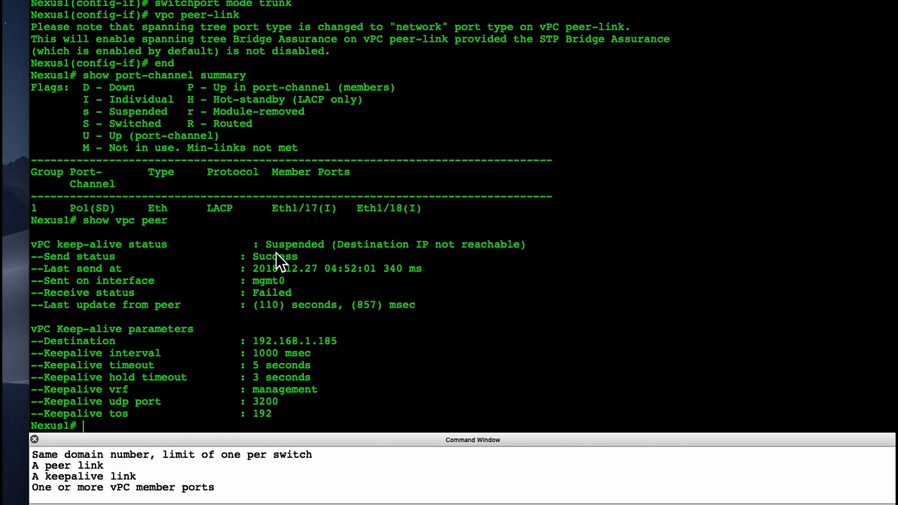
pyautogui.moveTo(251, 245); pyautogui.dragTo(372, 244)
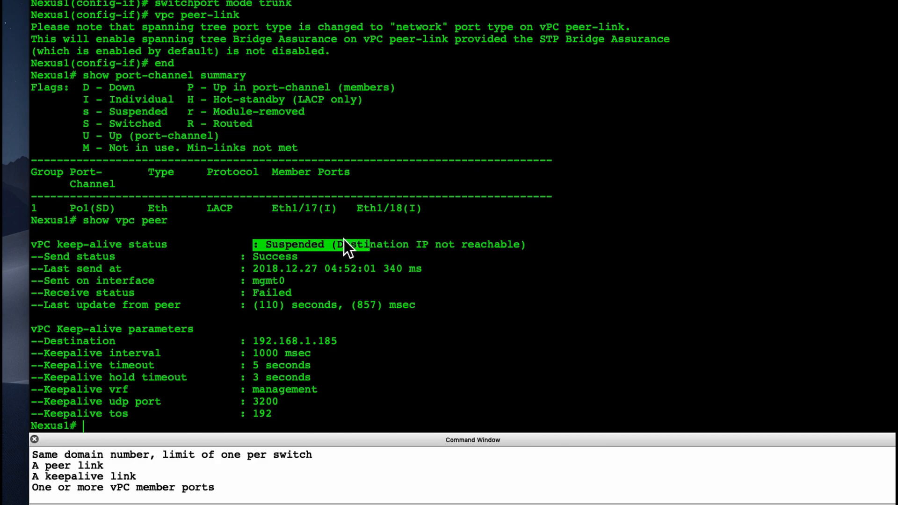
pyautogui.moveTo(258, 269)
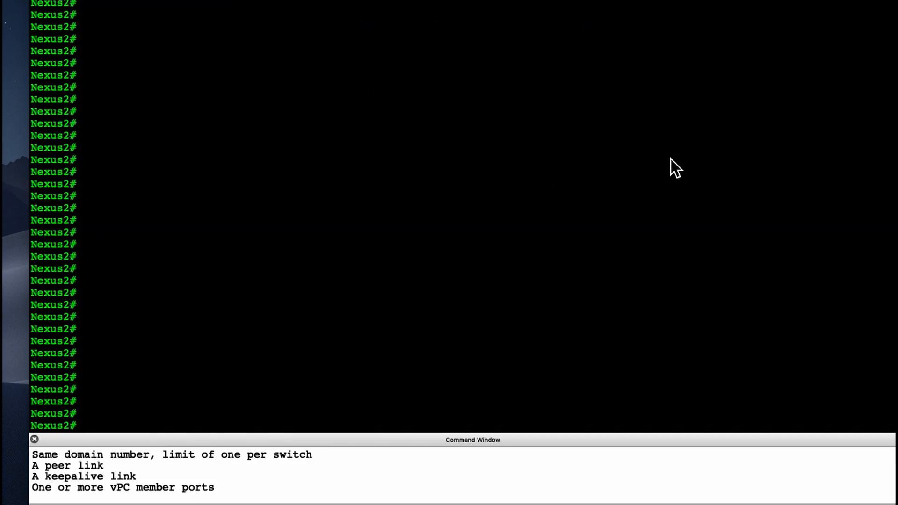
pyautogui.moveTo(728, 160)
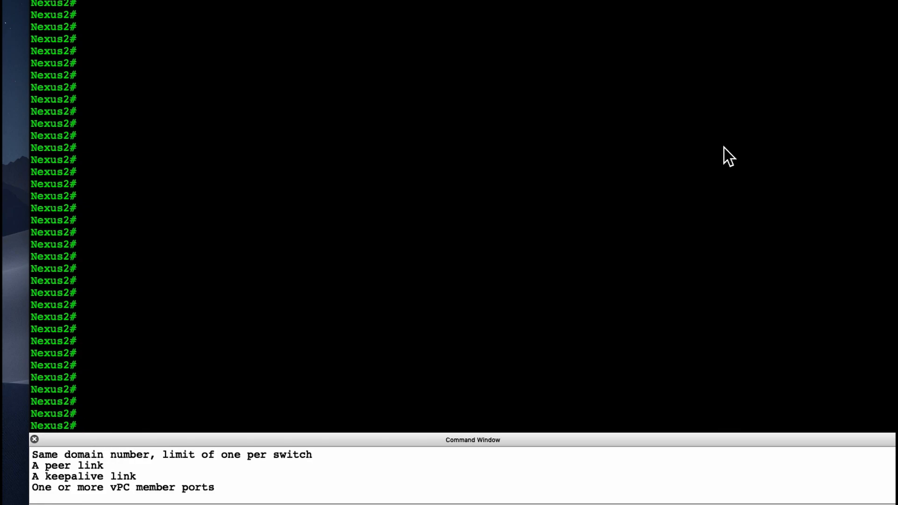
# Step: Enter configuration mode on Nexus2 and enable the vpc and lacp features
pyautogui.write('conf t')
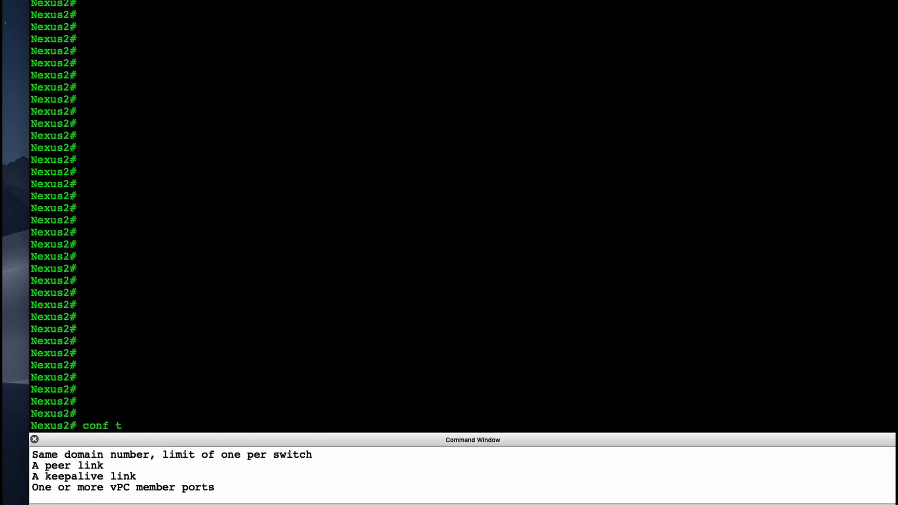
pyautogui.write('feature')
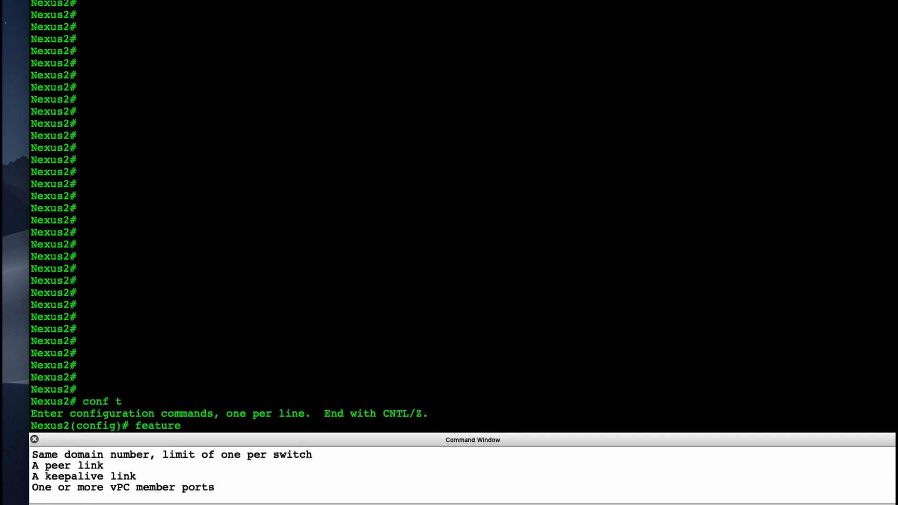
pyautogui.write('vpc')
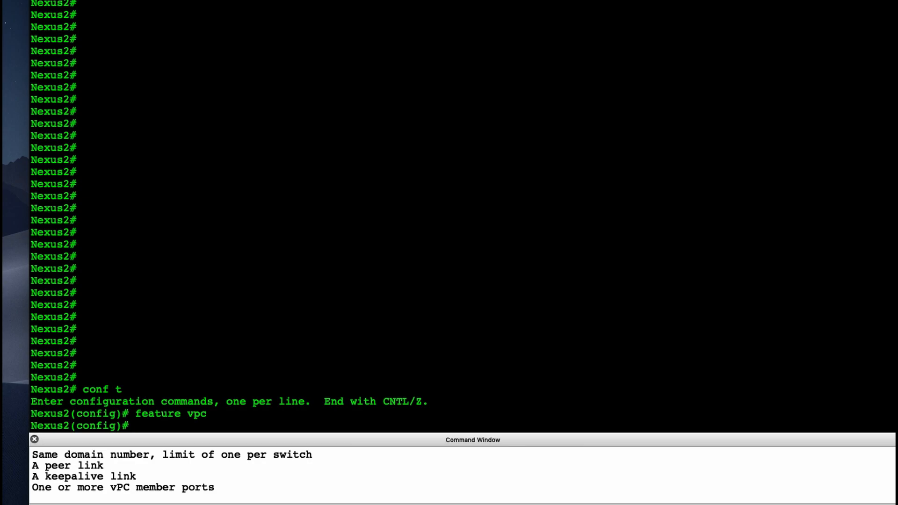
pyautogui.write('feature lacp')
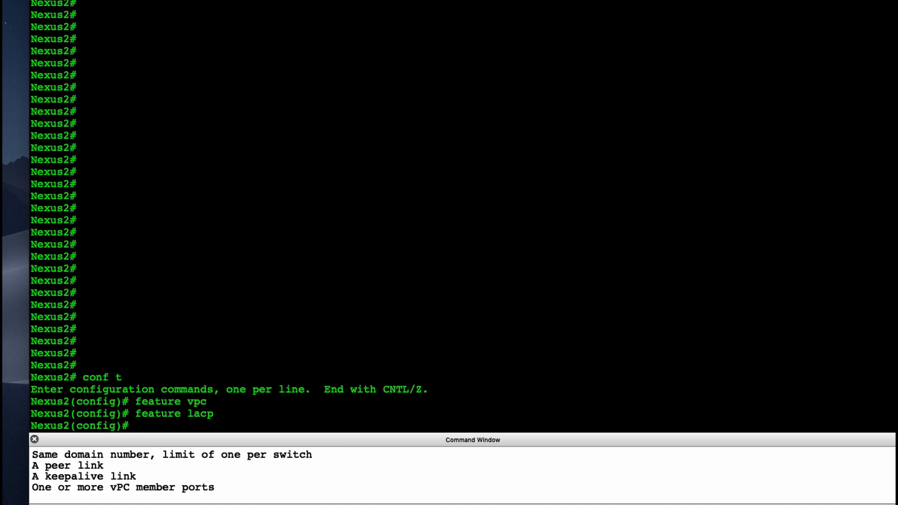
# Step: Create vPC domain 1 with peer-keepalive destination 192.168.1.179
pyautogui.write('v')
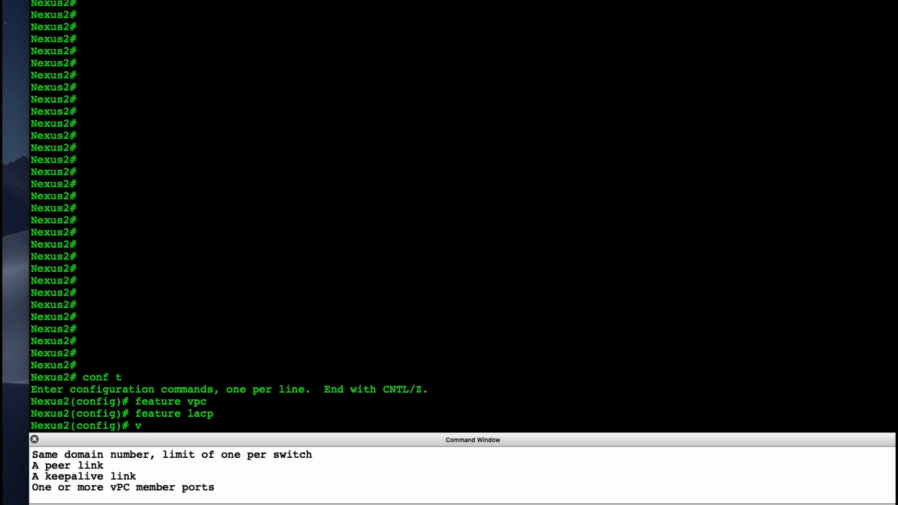
pyautogui.write('pc domain')
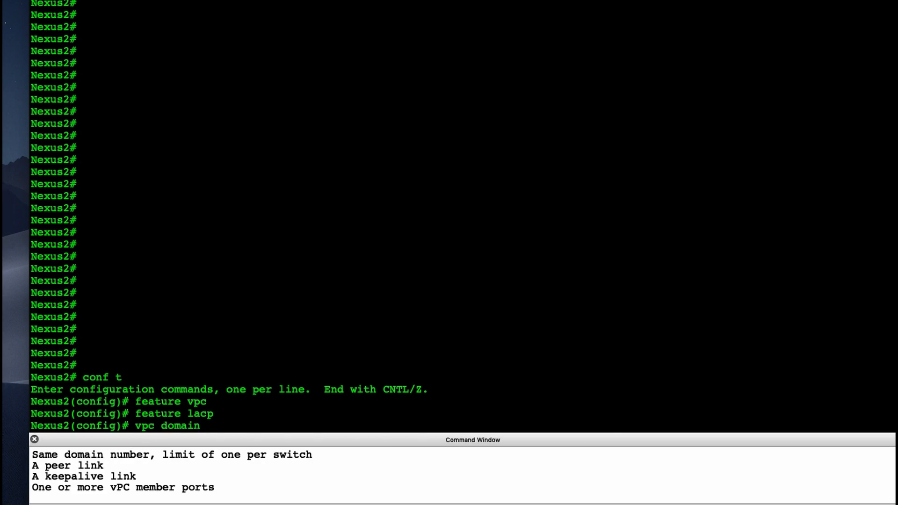
pyautogui.write('1')
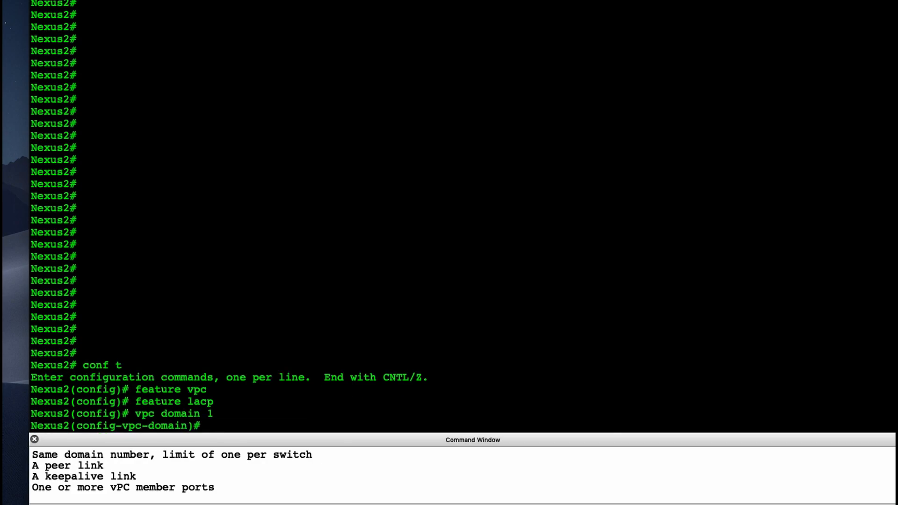
pyautogui.write('pee')
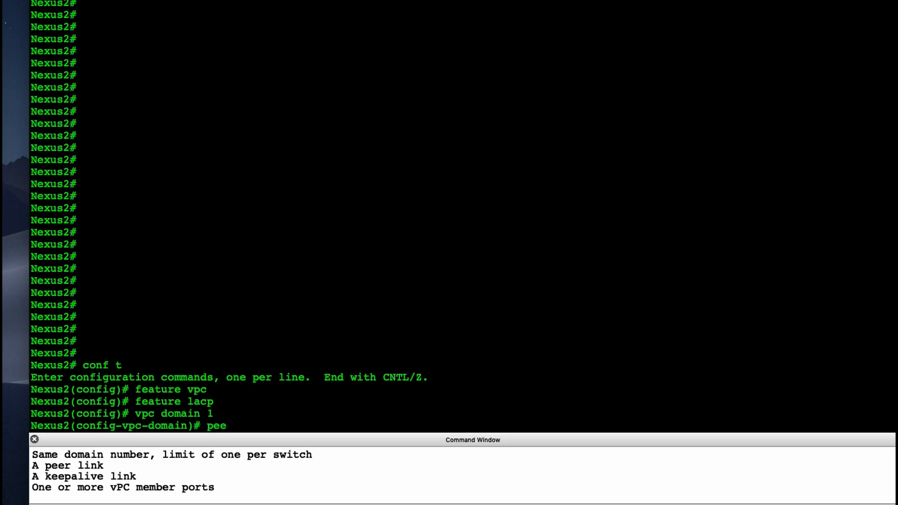
pyautogui.write('r-kee')
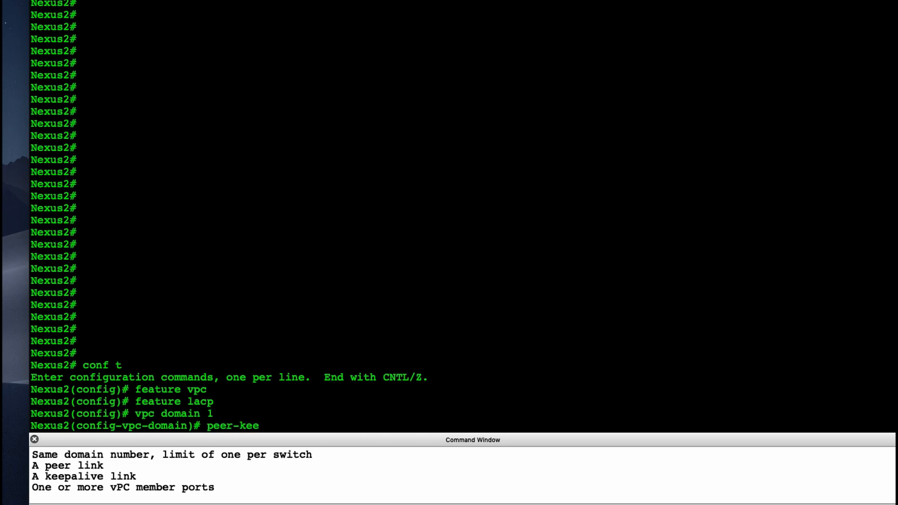
pyautogui.write('palive')
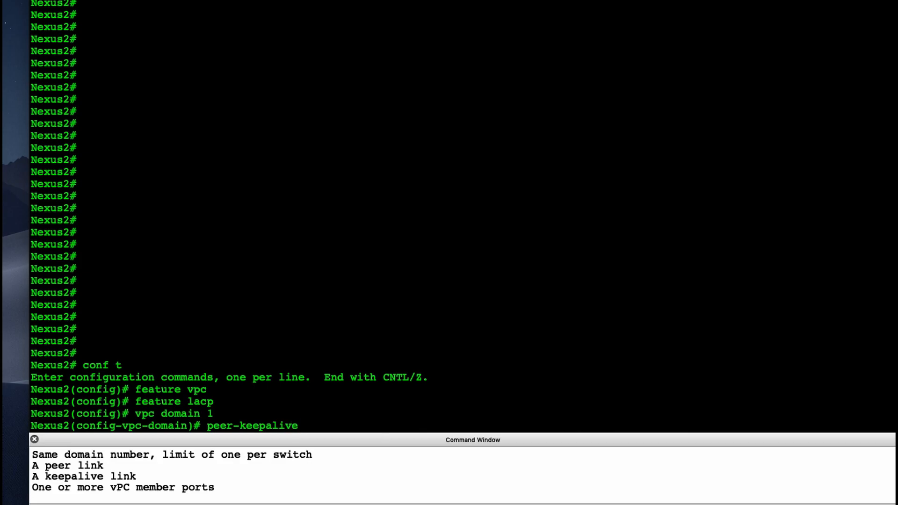
pyautogui.write('destination 1')
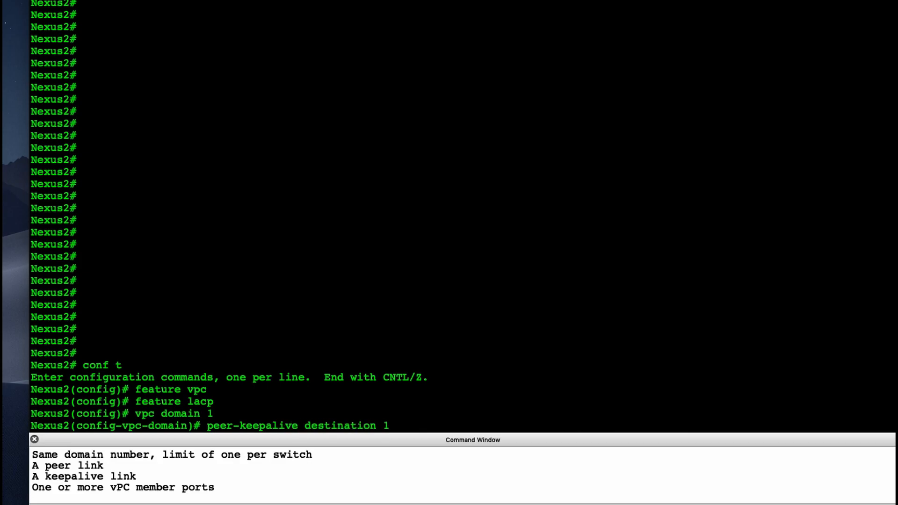
pyautogui.write('192.168.1.179')
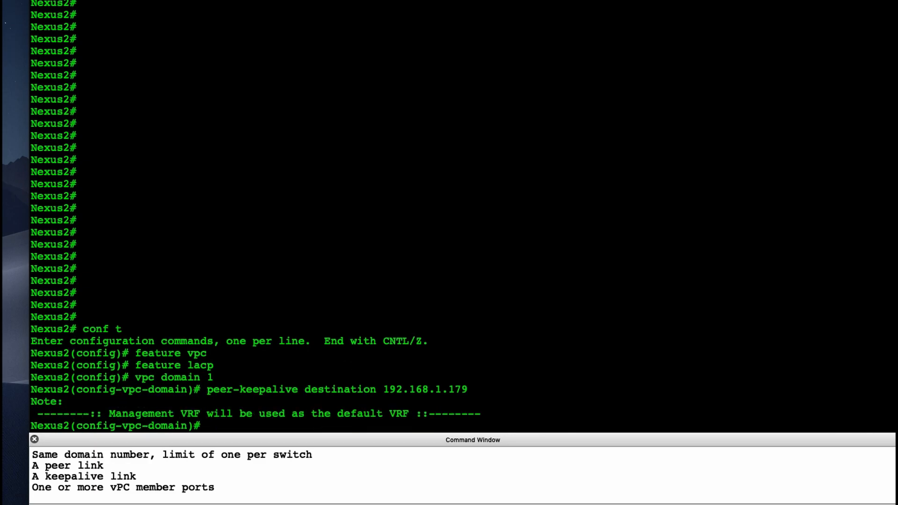
# Step: Put interfaces e1/17-18 into channel-group 1 in LACP active mode on Nexus2
pyautogui.write('int e')
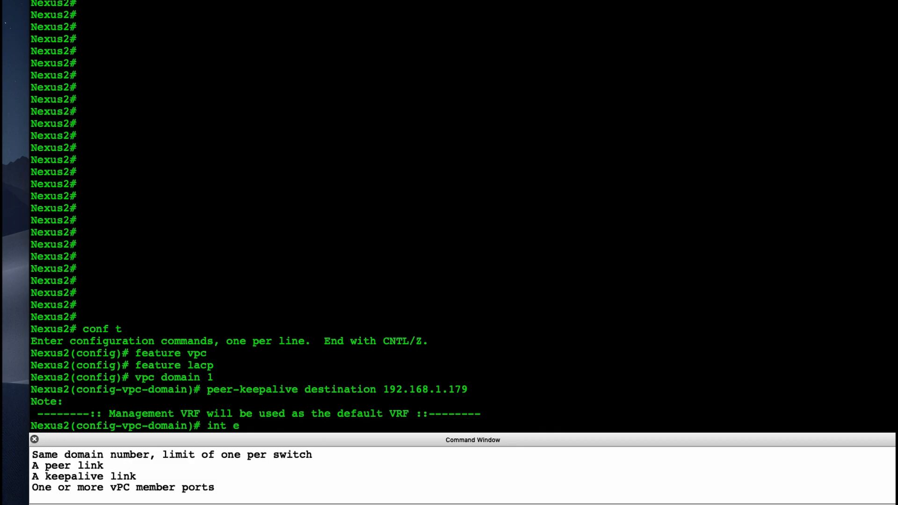
pyautogui.write('1/')
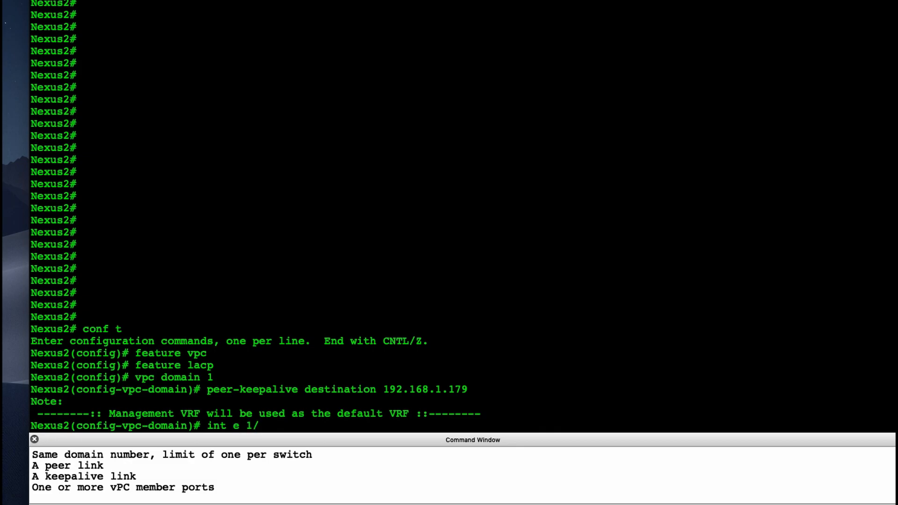
pyautogui.write('17-18')
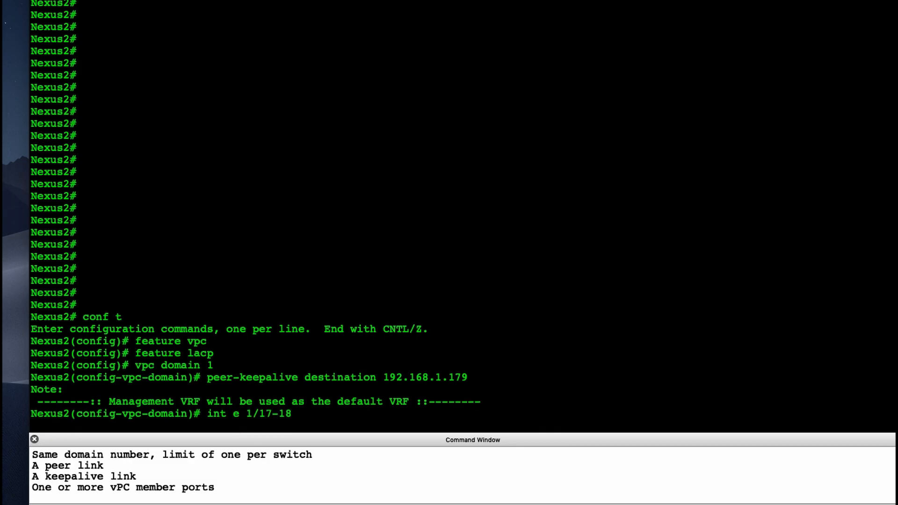
pyautogui.write('channel-')
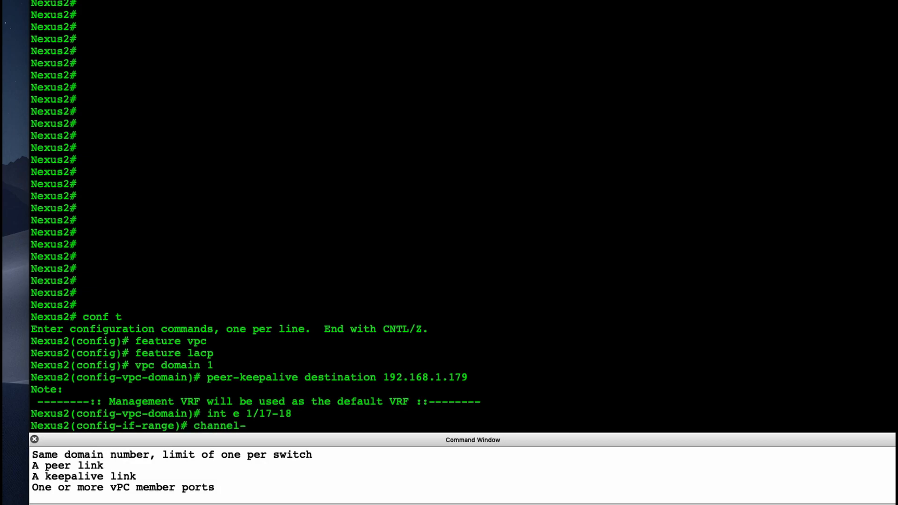
pyautogui.write('group 1 mode')
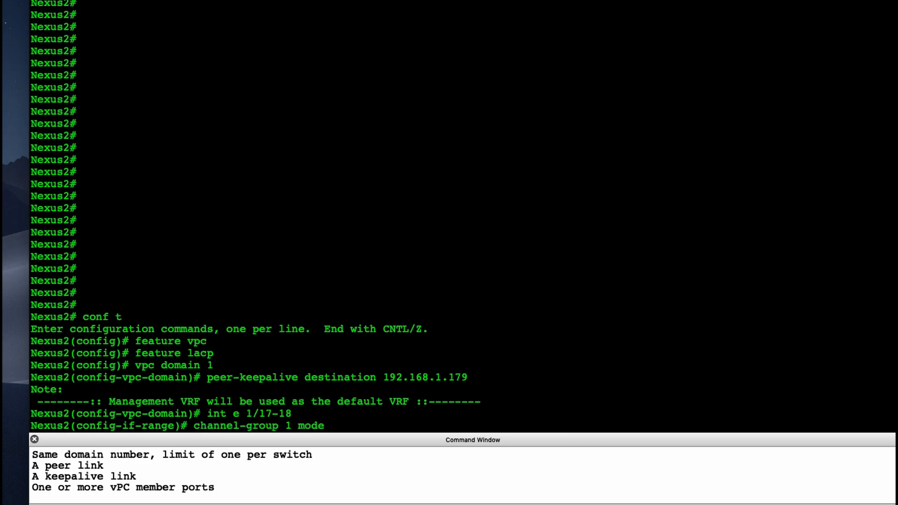
pyautogui.write('acti')
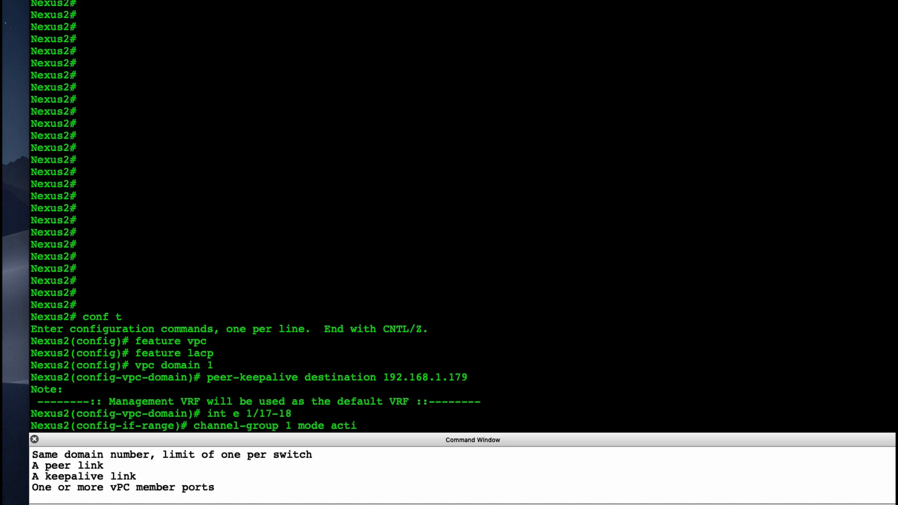
pyautogui.write('ve')
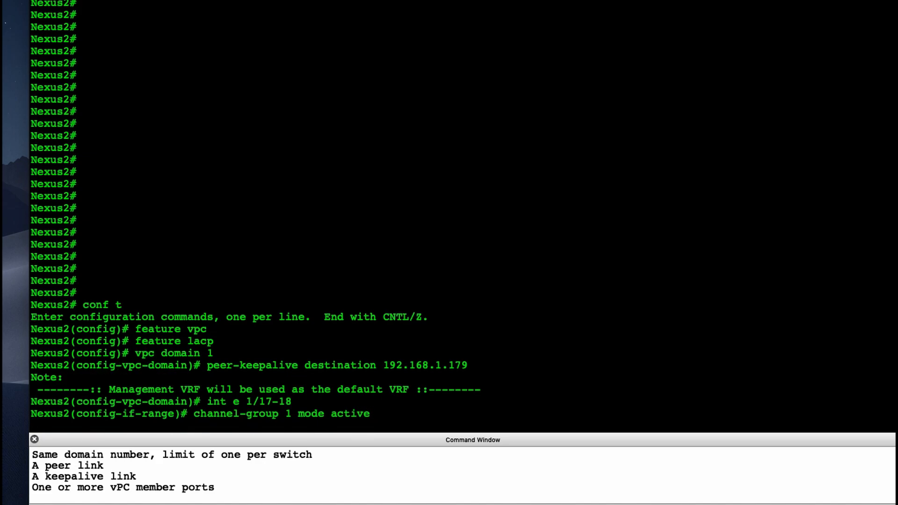
# Step: Make port-channel 1 a trunk switchport and the vPC peer-link
pyautogui.write('int po 1')
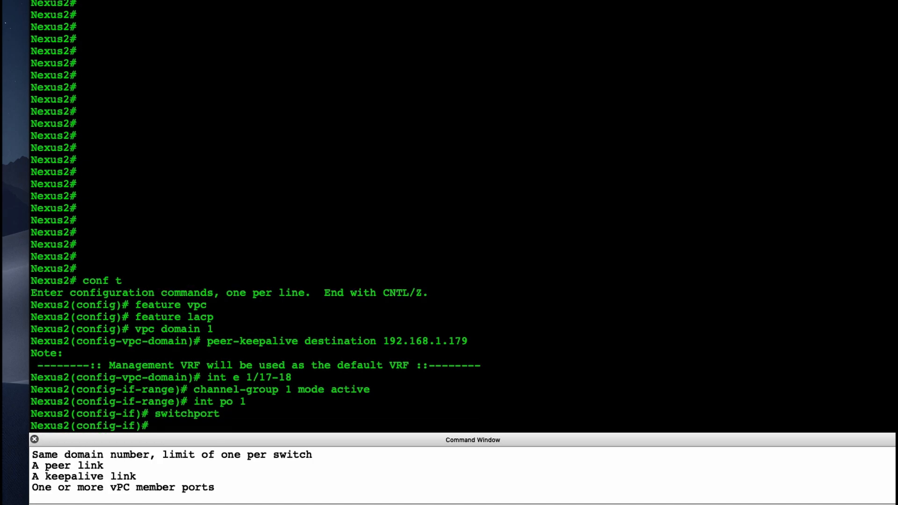
pyautogui.write('switchport mode trunk')
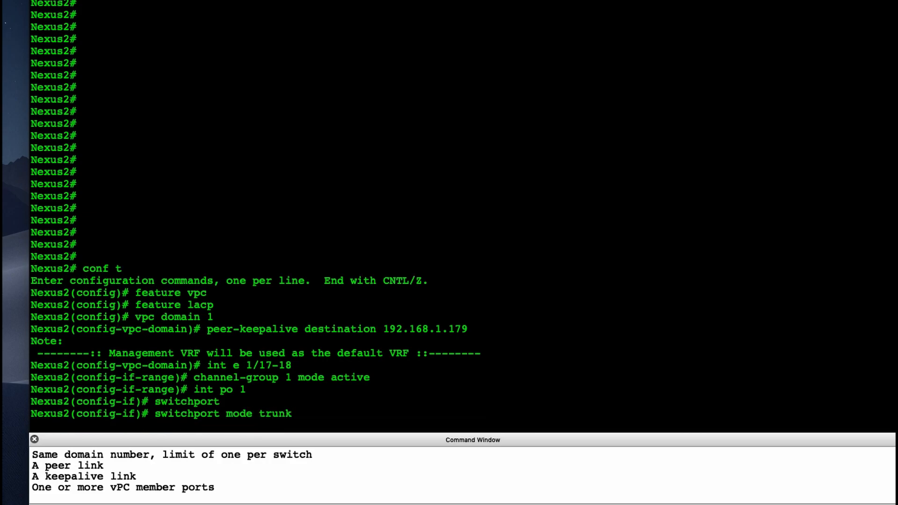
pyautogui.write('vpc')
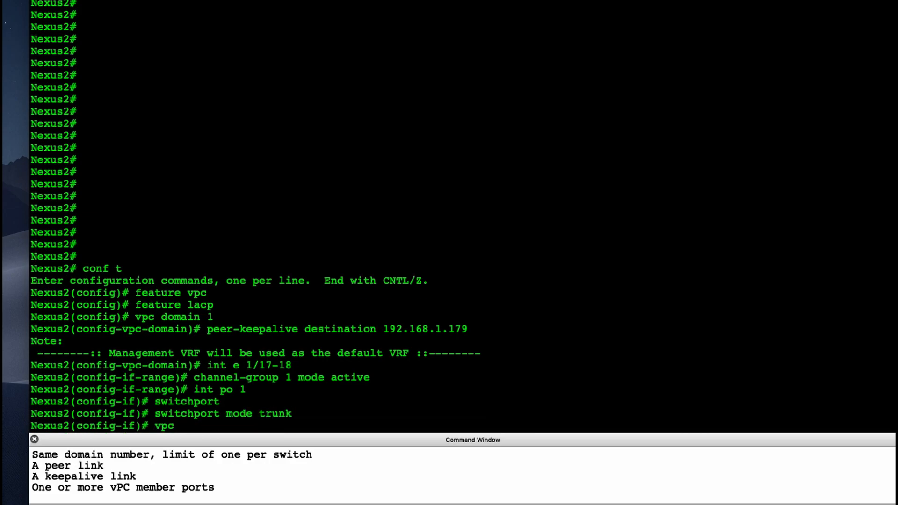
pyautogui.write('peer-0')
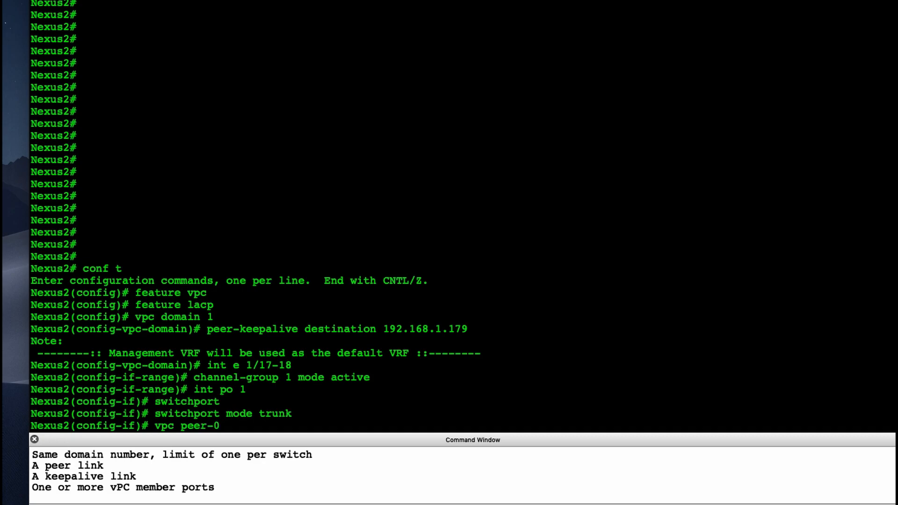
pyautogui.write('link')
pyautogui.write('s')
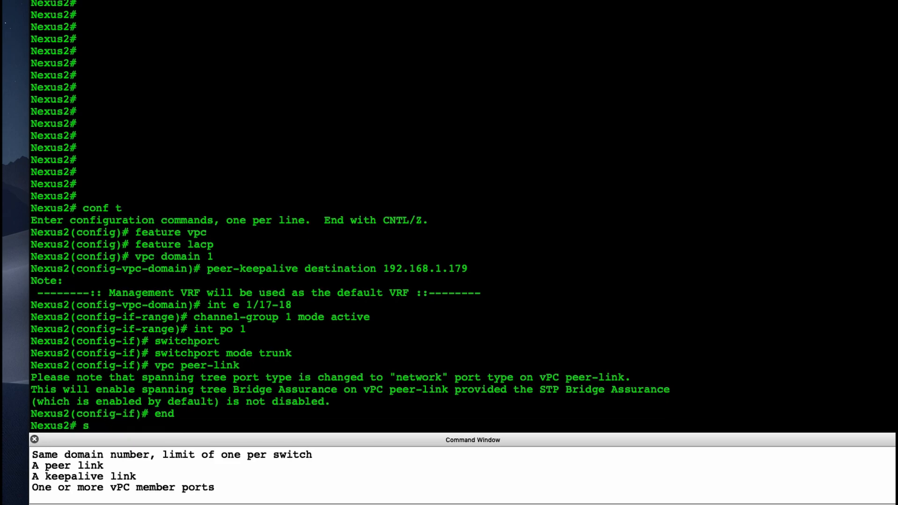
# Step: Run 'show port-channel summary' on Nexus2 showing Po1 up with Eth1/17-18 bundled
pyautogui.write('how p')
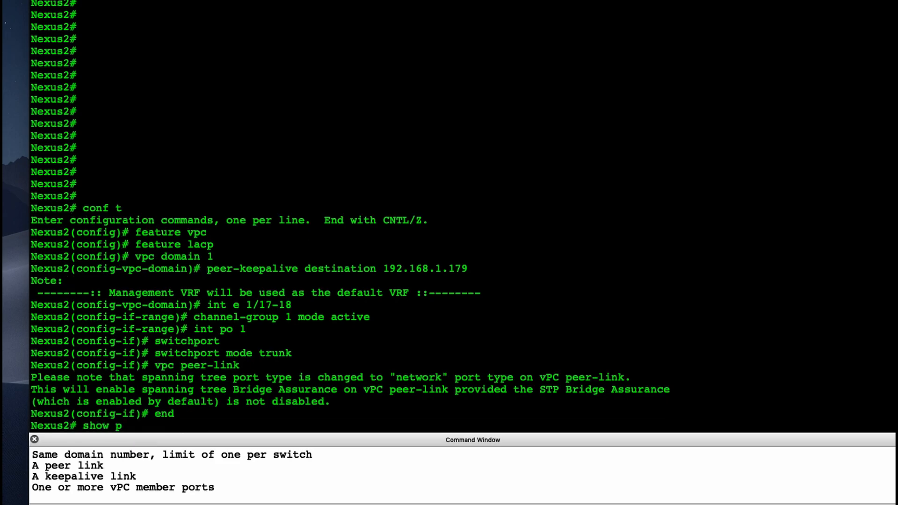
pyautogui.write('ort-')
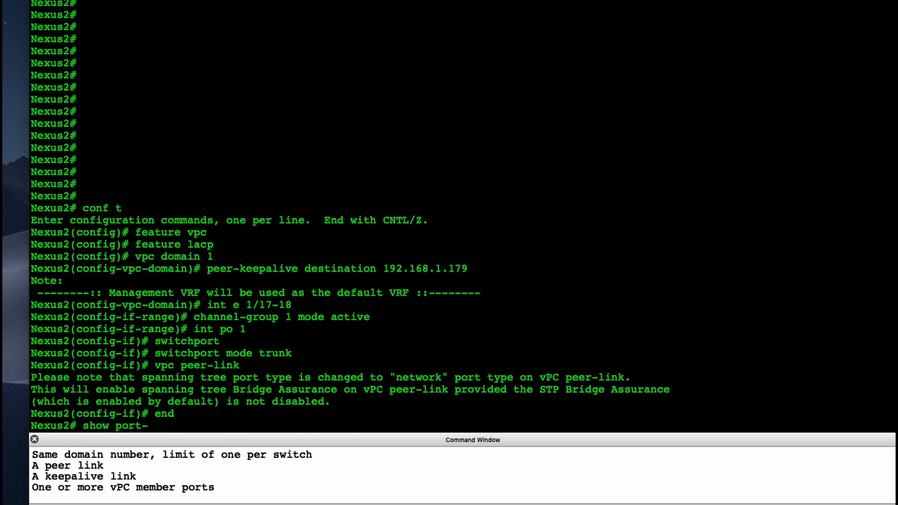
pyautogui.write('summary')
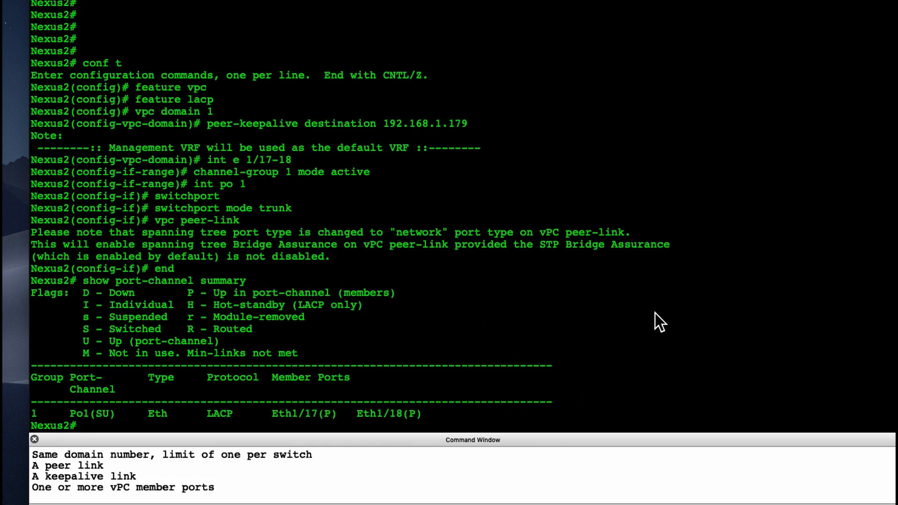
# Step: Run 'show vpc peer-keepalive' and highlight the successful send and receive status
pyautogui.write('show p')
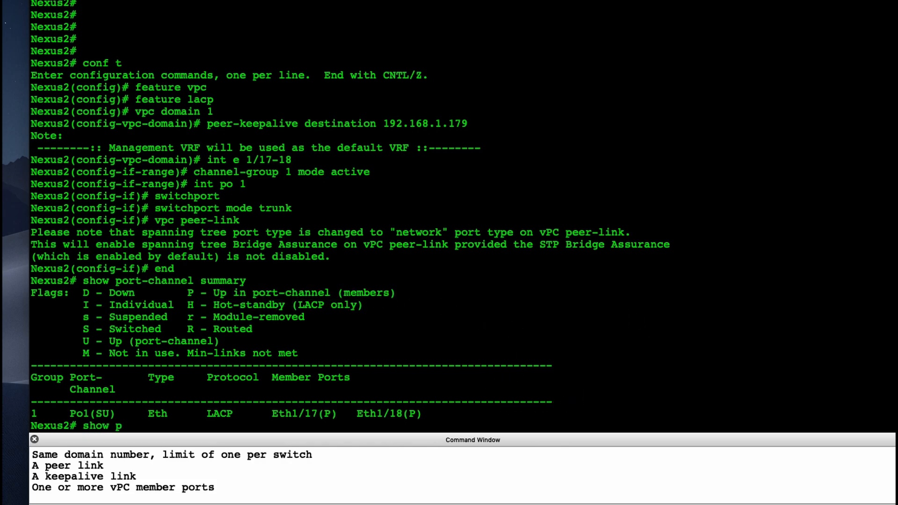
pyautogui.press('BackSpace')
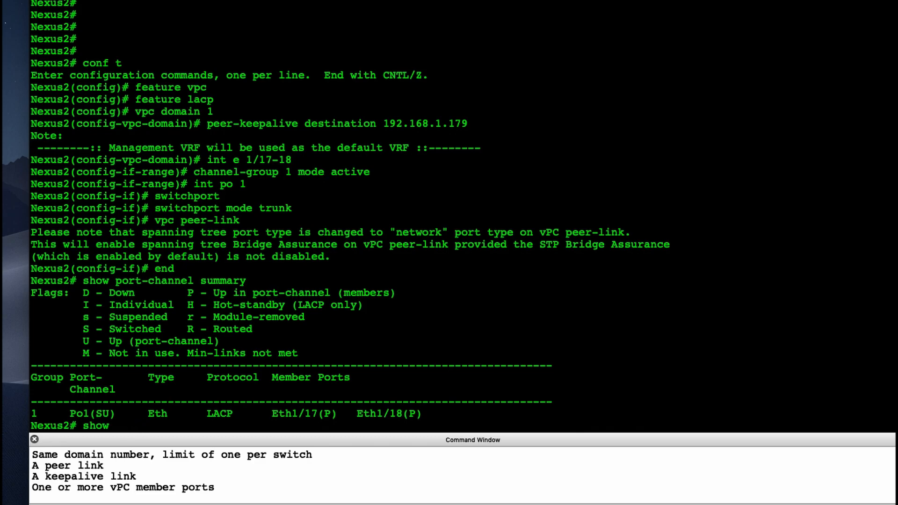
pyautogui.write('vpc peer')
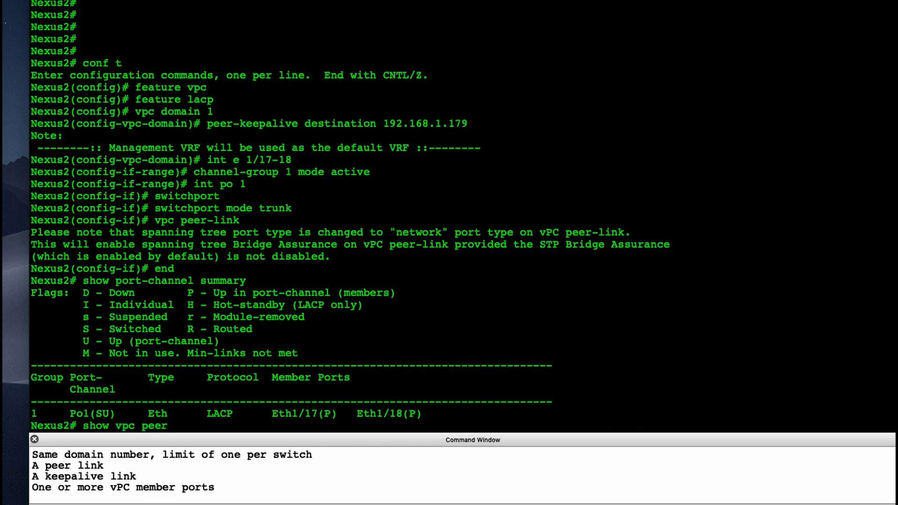
pyautogui.press('enter')
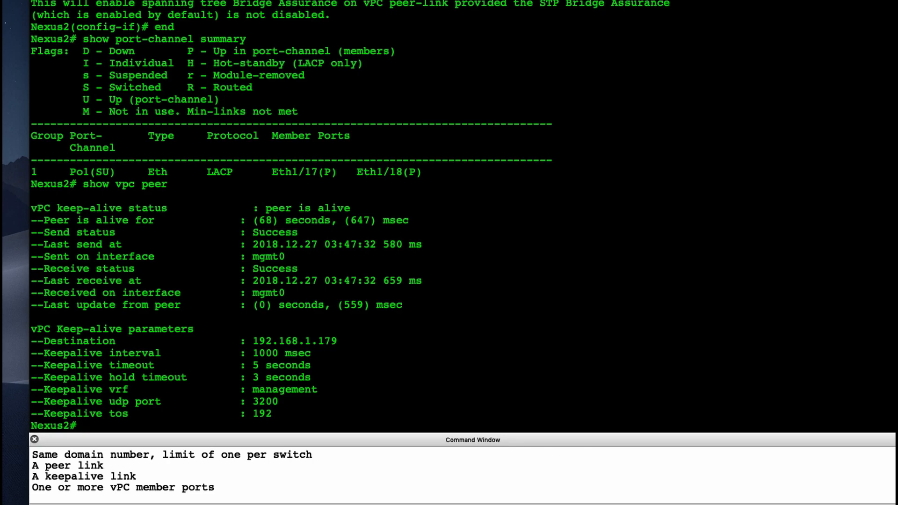
pyautogui.moveTo(250, 223)
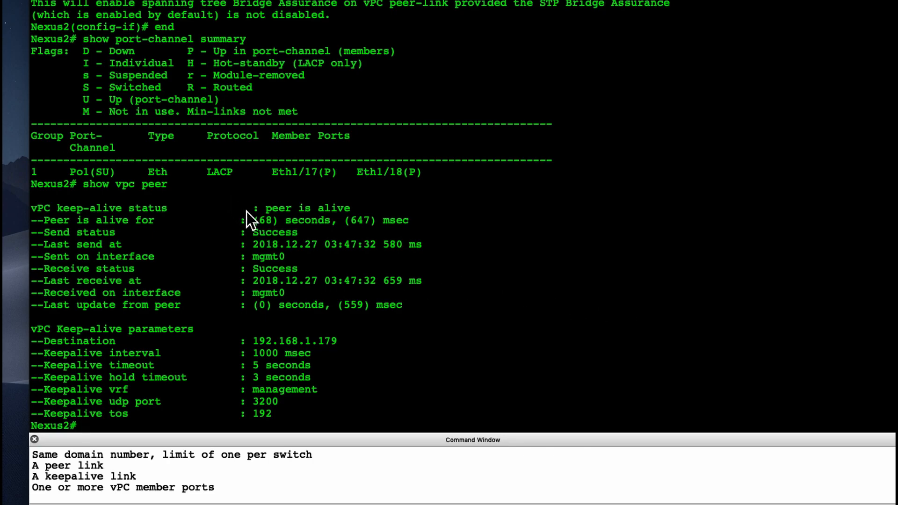
pyautogui.moveTo(249, 208); pyautogui.dragTo(410, 221)
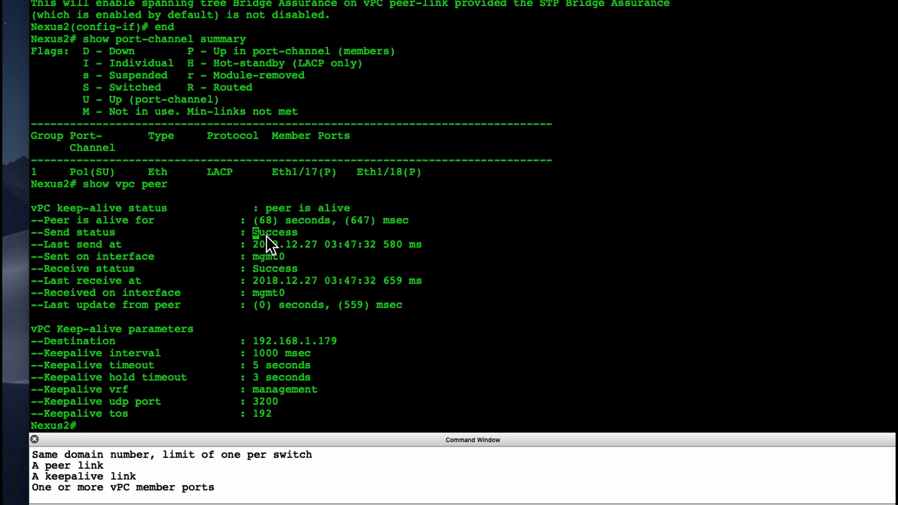
pyautogui.doubleClick(274, 232)
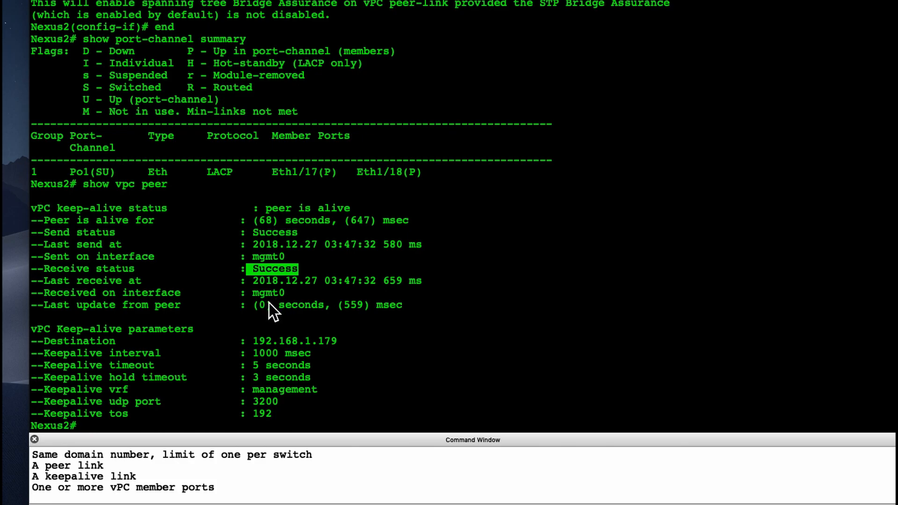
pyautogui.moveTo(264, 418)
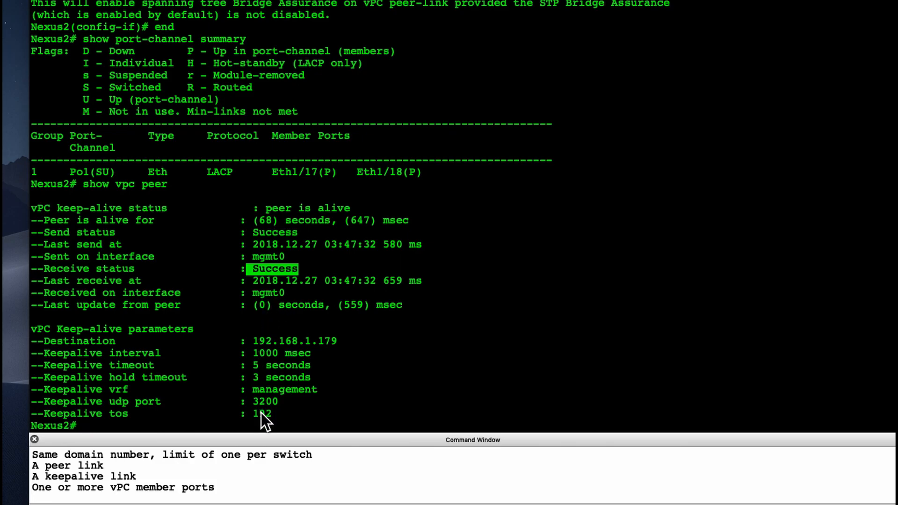
pyautogui.moveTo(310, 432)
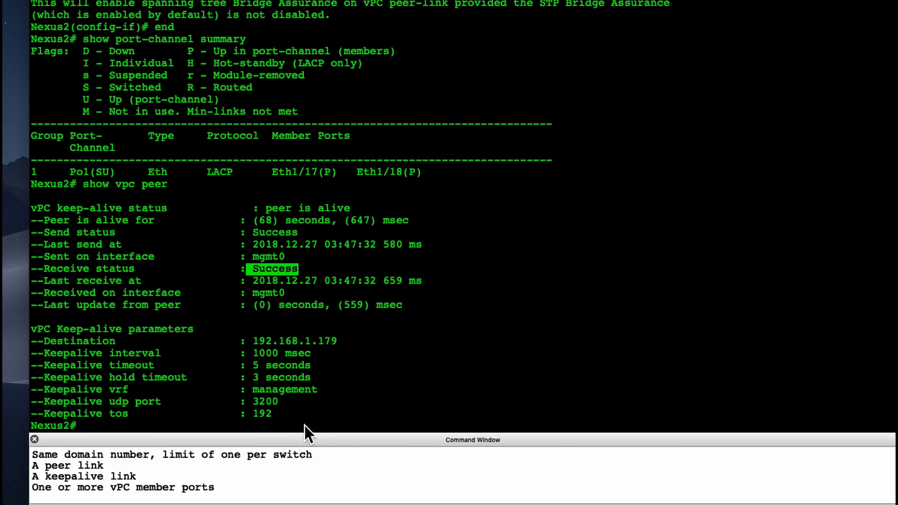
pyautogui.moveTo(493, 355)
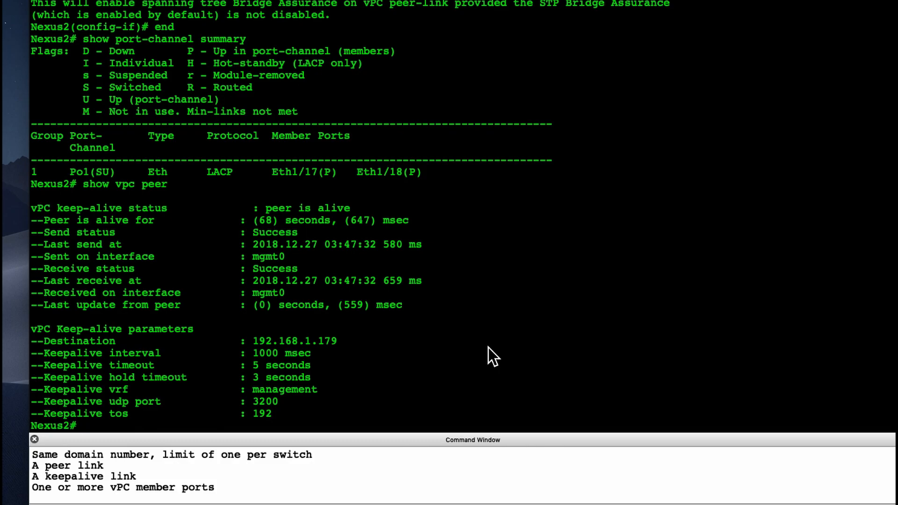